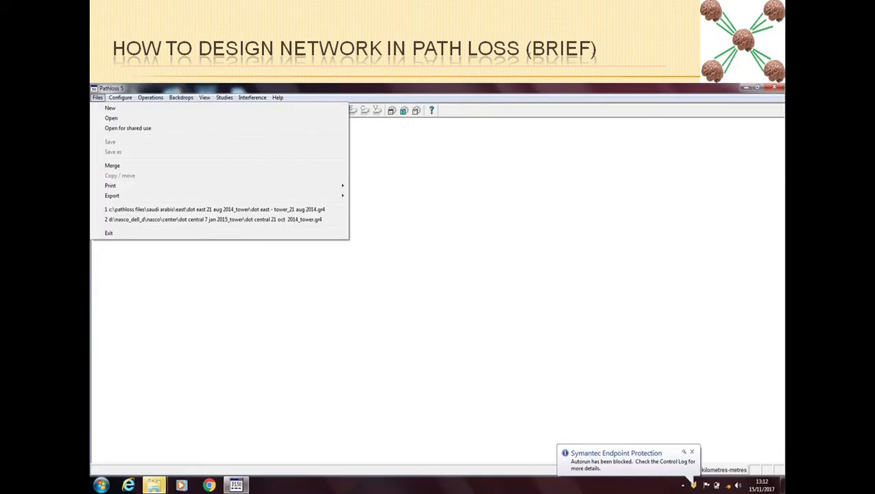
{"action": "mouse_move", "coordinate": [381, 173]}
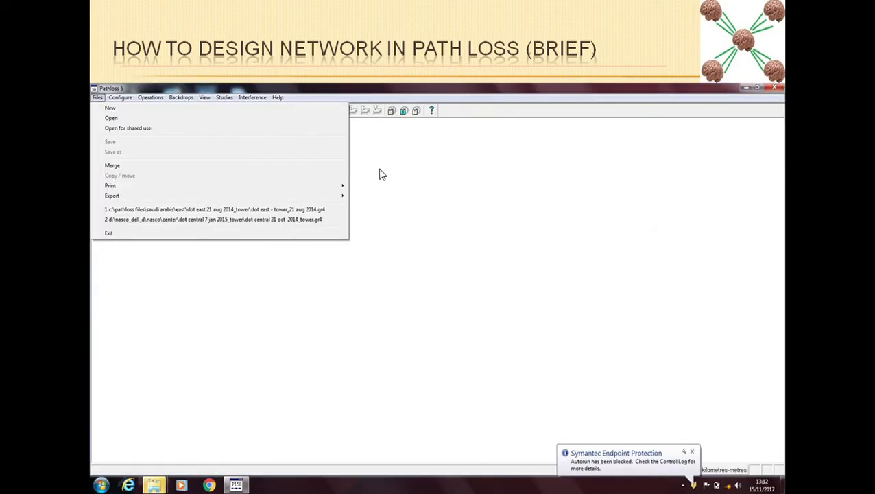
{"action": "mouse_move", "coordinate": [349, 381]}
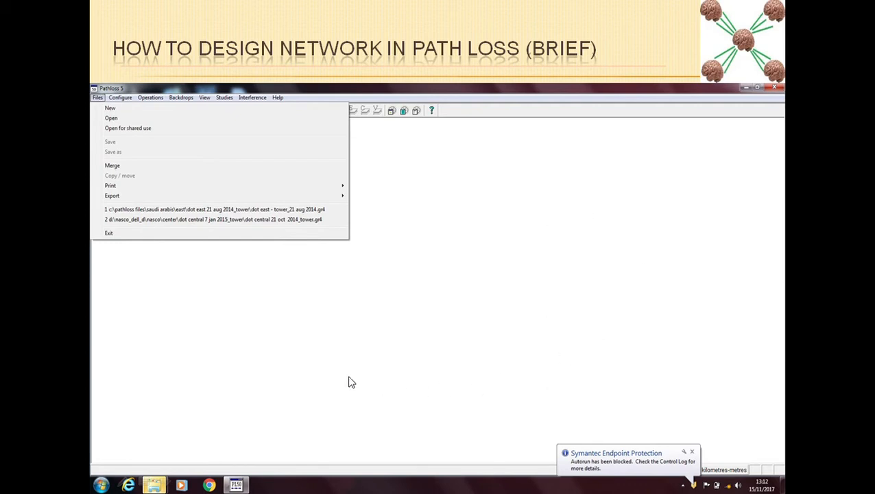
{"action": "mouse_move", "coordinate": [438, 208]}
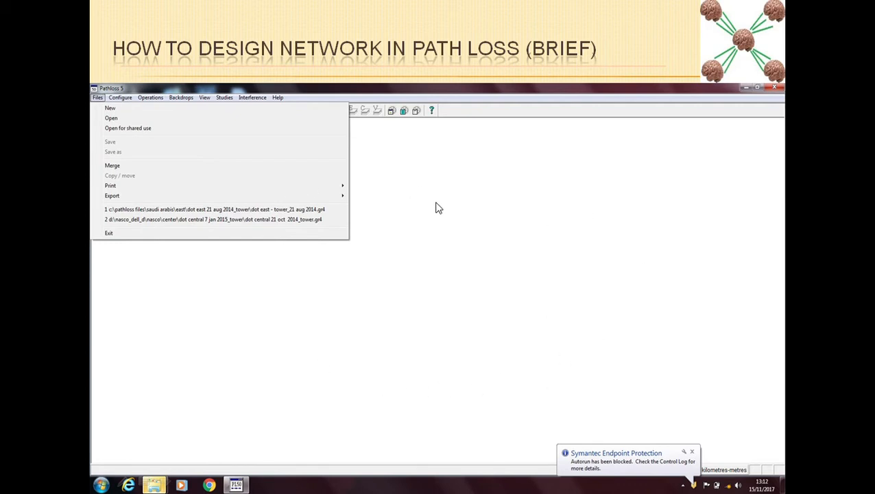
{"action": "mouse_move", "coordinate": [510, 118]}
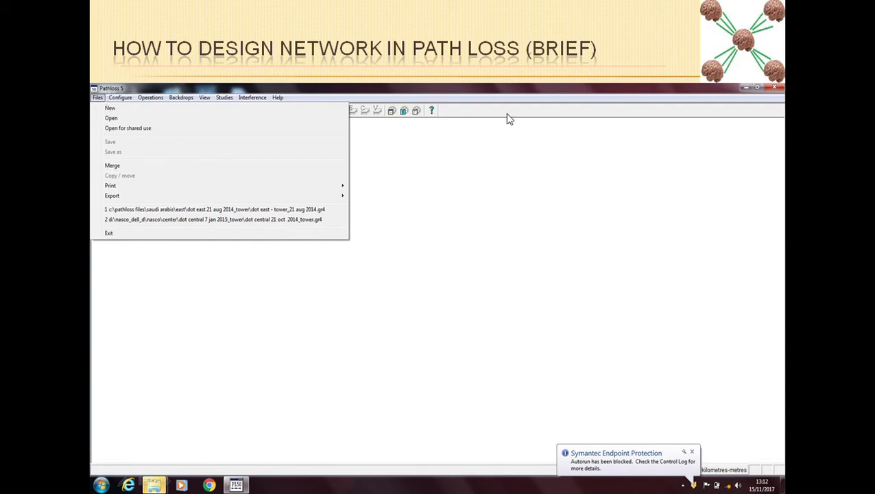
{"action": "mouse_move", "coordinate": [96, 105]}
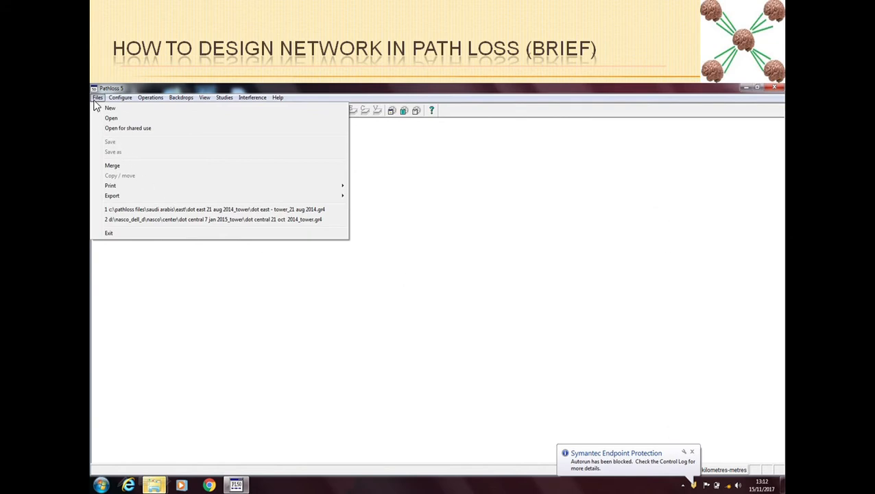
{"action": "mouse_move", "coordinate": [118, 118]}
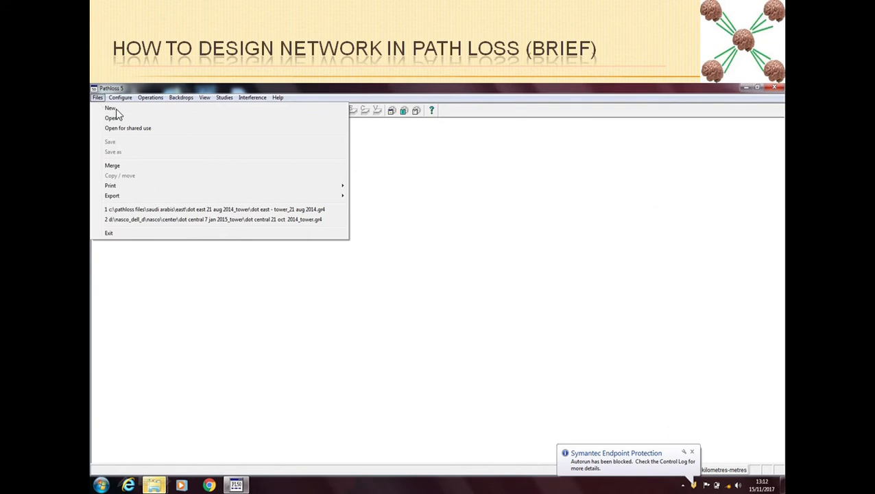
{"action": "mouse_move", "coordinate": [547, 345]}
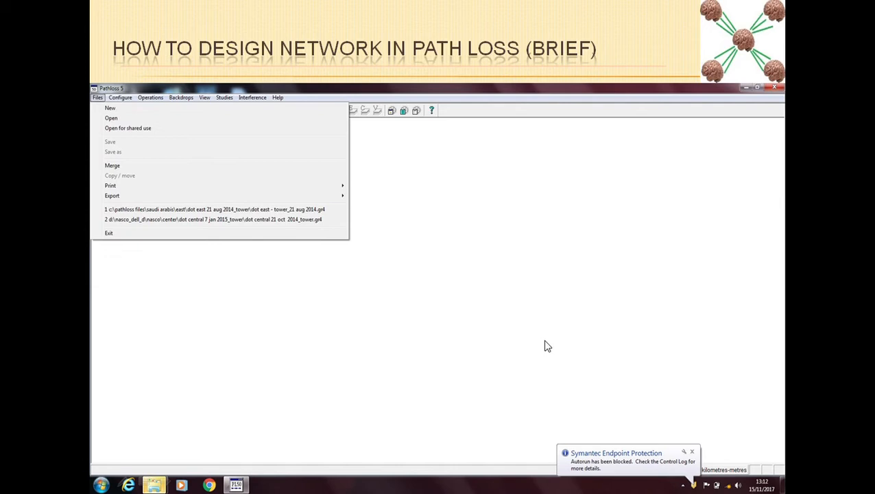
Step: Show the Configure options: GIS configuration, antenna and radio data file indexes, frequency plan
{"action": "left_click", "coordinate": [120, 96]}
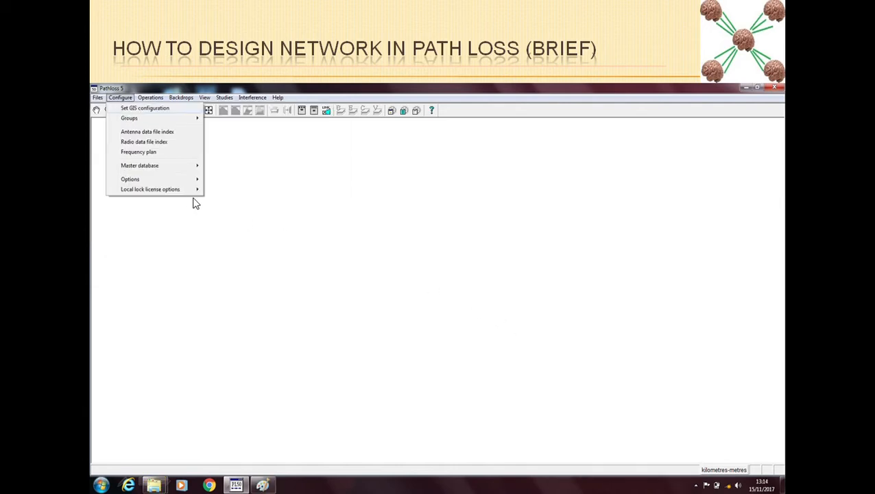
{"action": "mouse_move", "coordinate": [107, 156]}
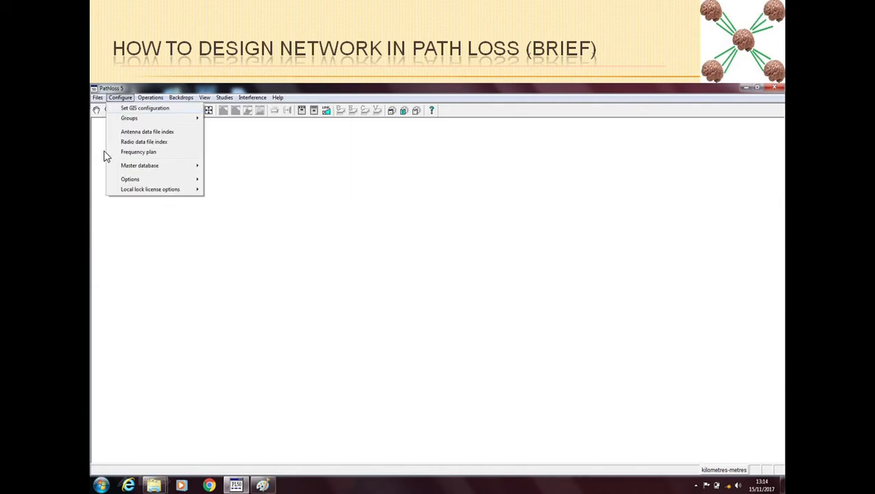
{"action": "mouse_move", "coordinate": [112, 136]}
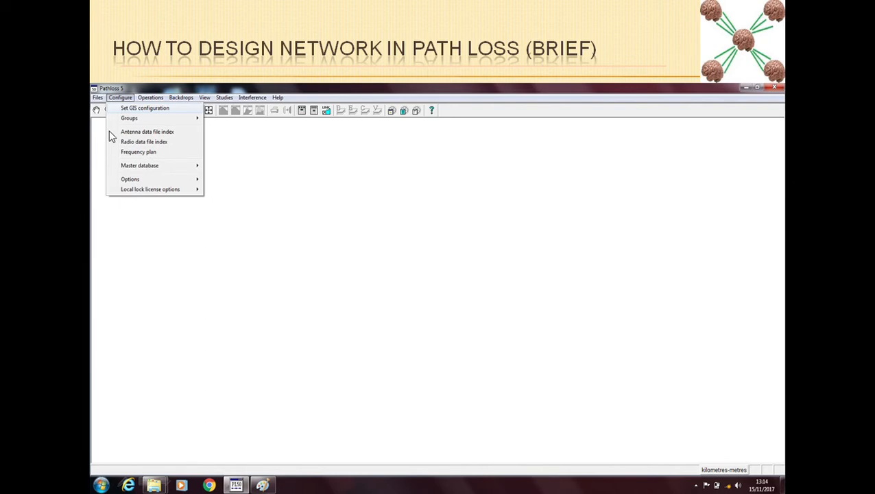
{"action": "mouse_move", "coordinate": [135, 112]}
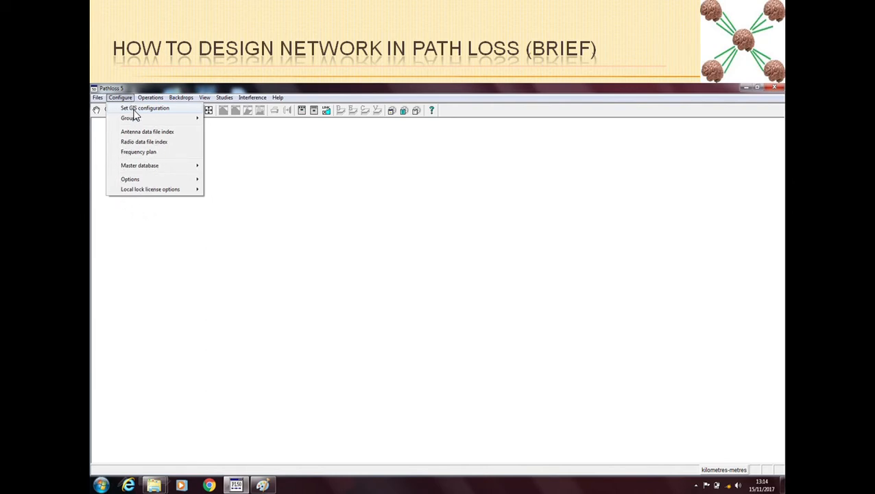
{"action": "mouse_move", "coordinate": [164, 112]}
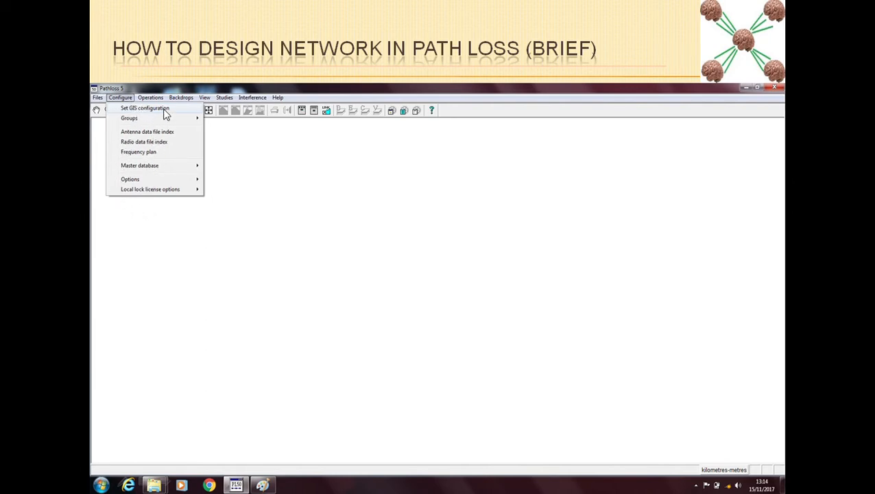
{"action": "mouse_move", "coordinate": [159, 145]}
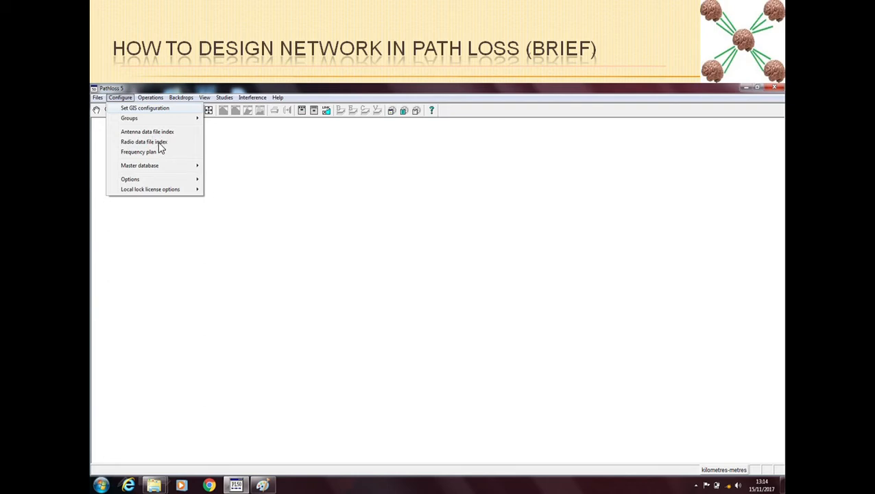
{"action": "mouse_move", "coordinate": [134, 111]}
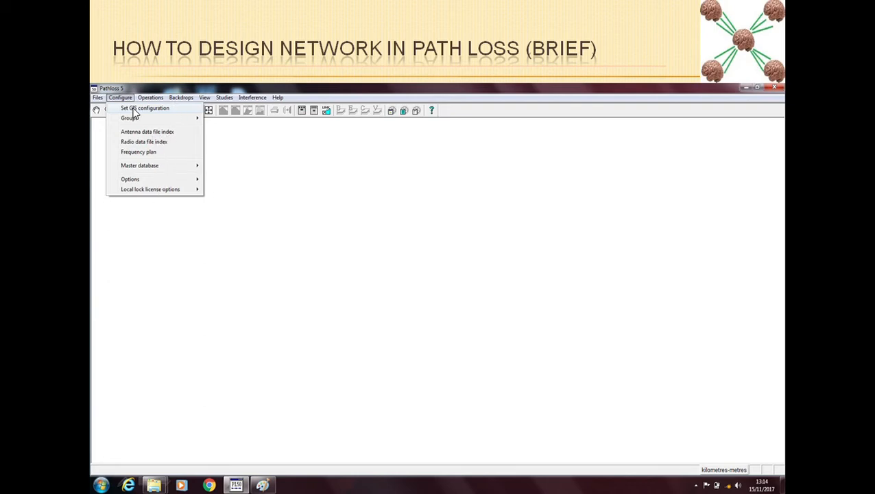
{"action": "mouse_move", "coordinate": [162, 209]}
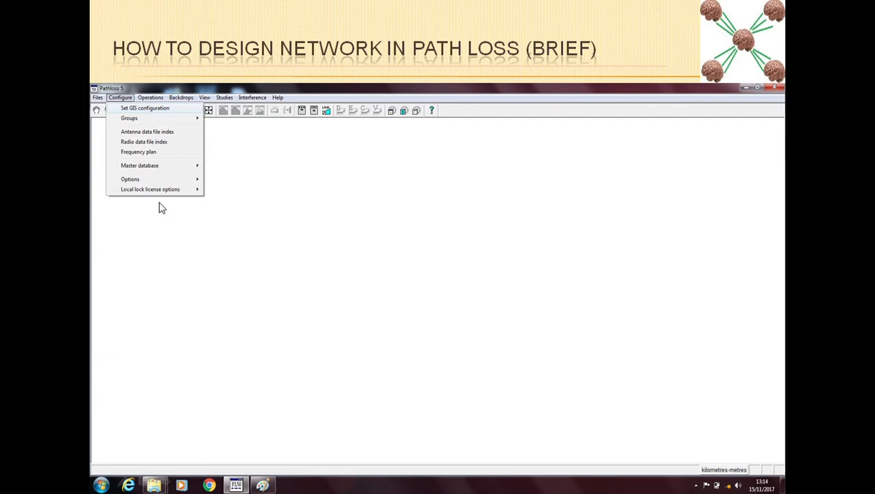
{"action": "mouse_move", "coordinate": [122, 108]}
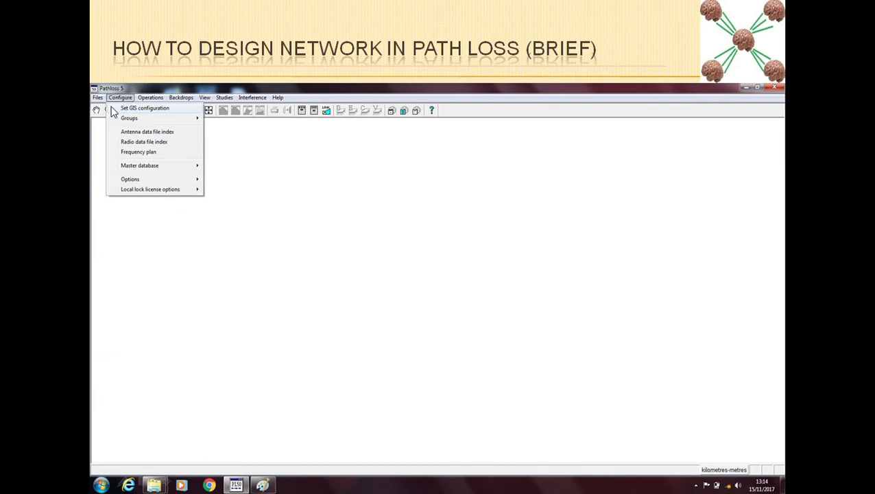
{"action": "mouse_move", "coordinate": [174, 117]}
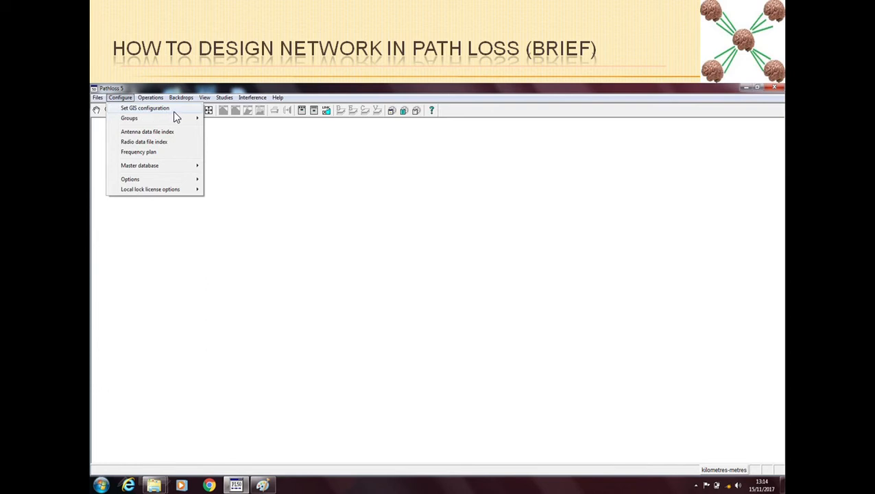
{"action": "mouse_move", "coordinate": [144, 141]}
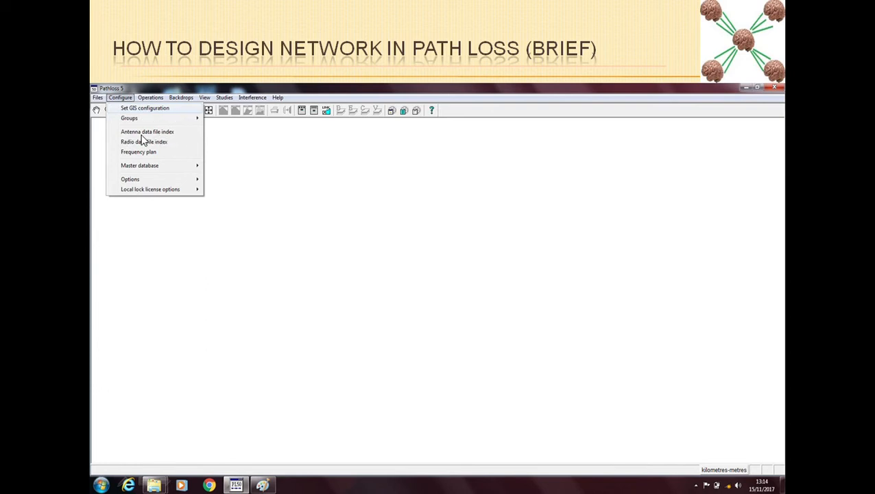
{"action": "mouse_move", "coordinate": [171, 148]}
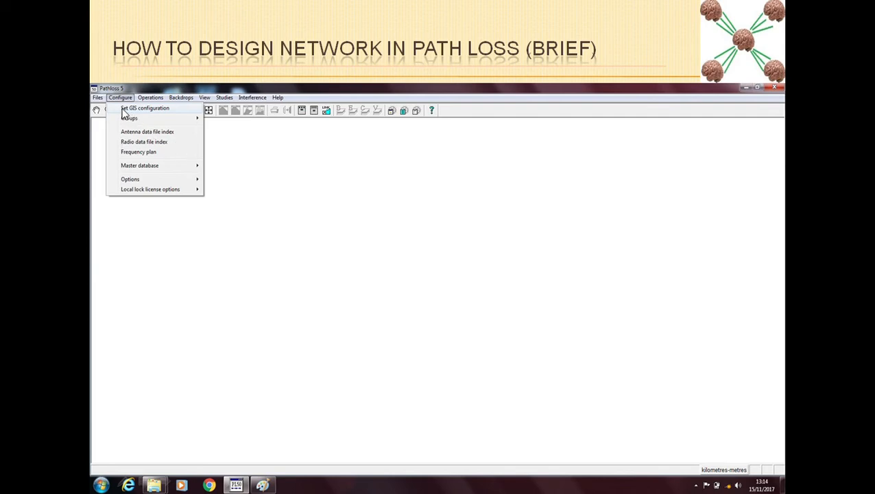
{"action": "mouse_move", "coordinate": [159, 118]}
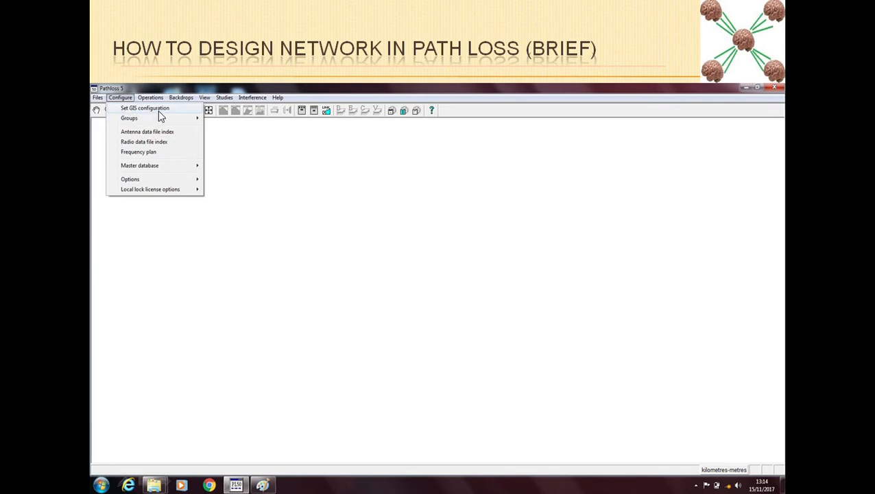
{"action": "mouse_move", "coordinate": [266, 186]}
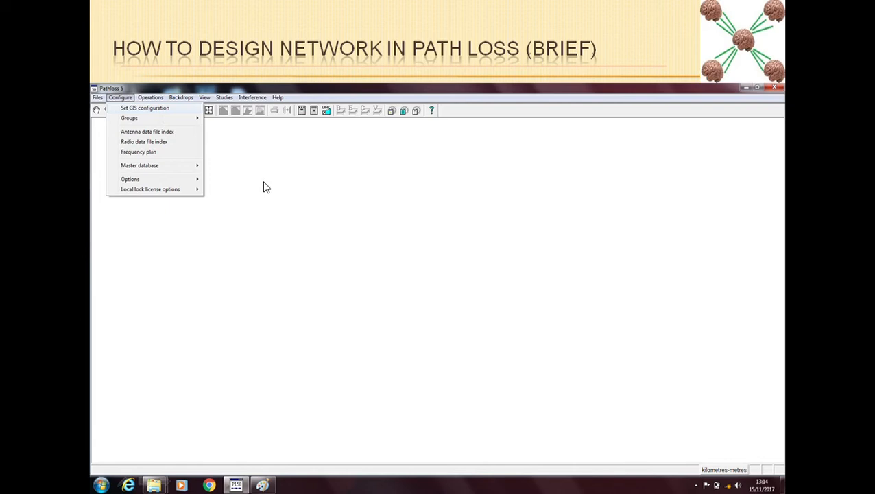
{"action": "mouse_move", "coordinate": [98, 90]}
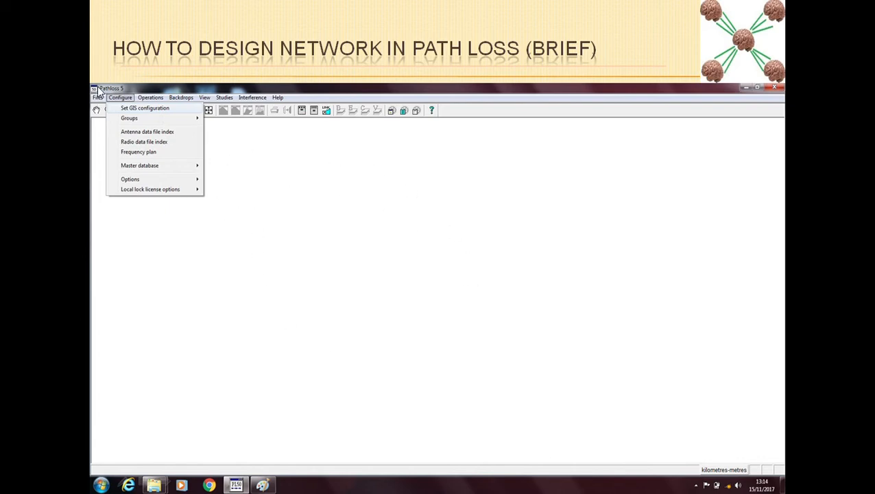
{"action": "mouse_move", "coordinate": [144, 112]}
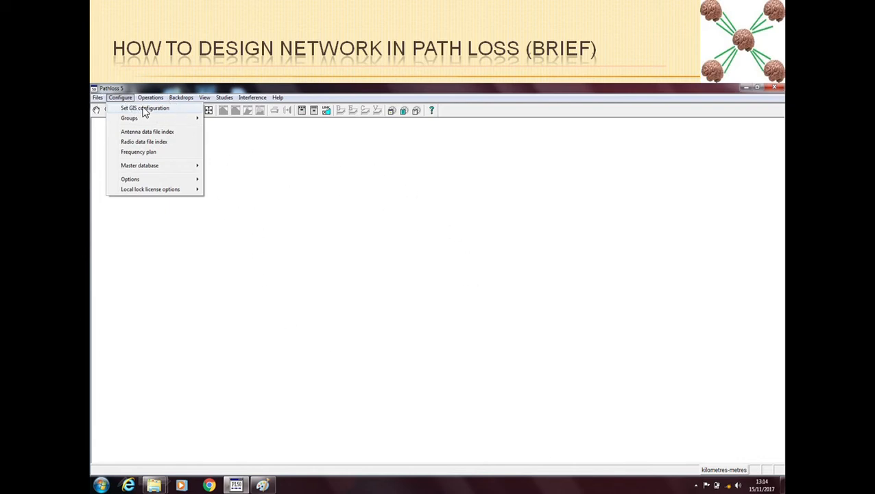
{"action": "mouse_move", "coordinate": [126, 141]}
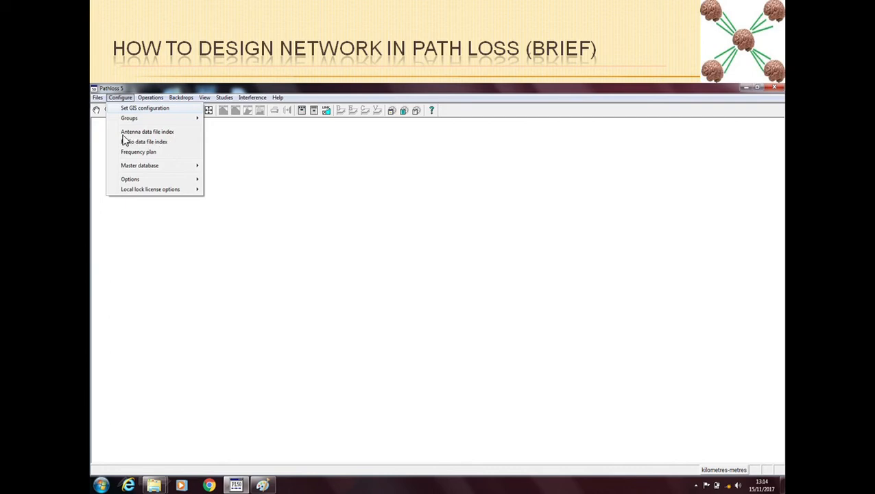
{"action": "mouse_move", "coordinate": [154, 142]}
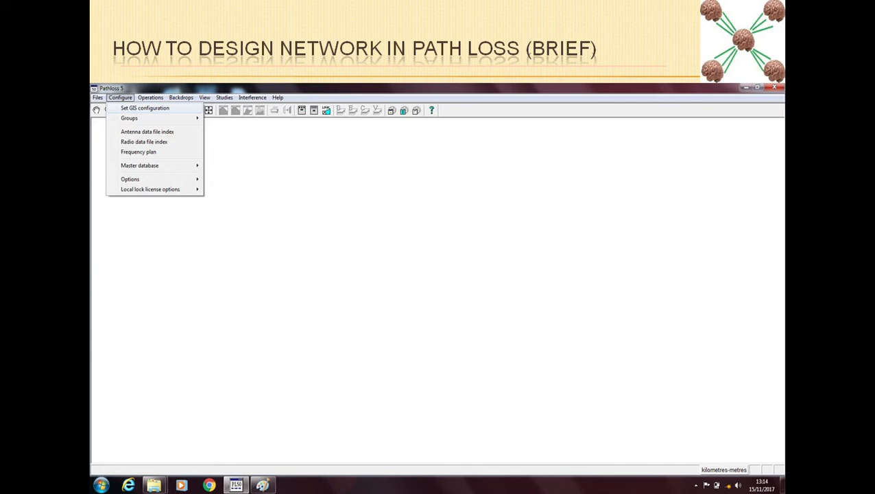
{"action": "mouse_move", "coordinate": [158, 107]}
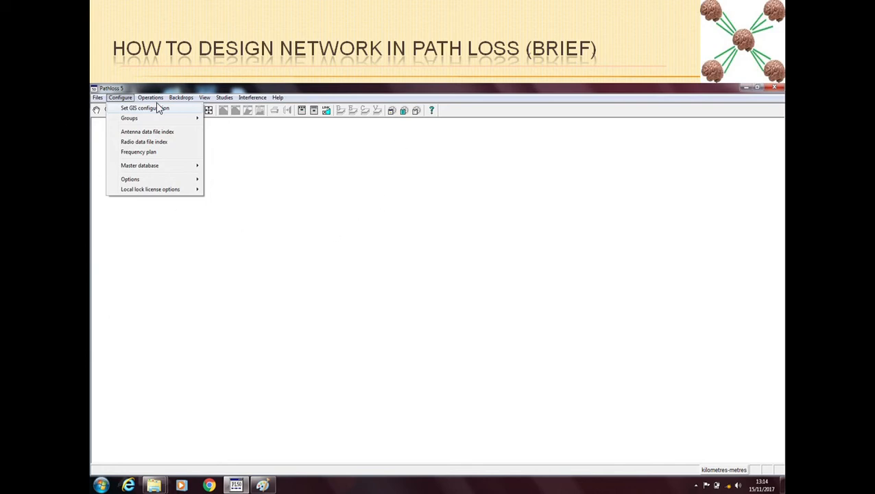
{"action": "mouse_move", "coordinate": [184, 176]}
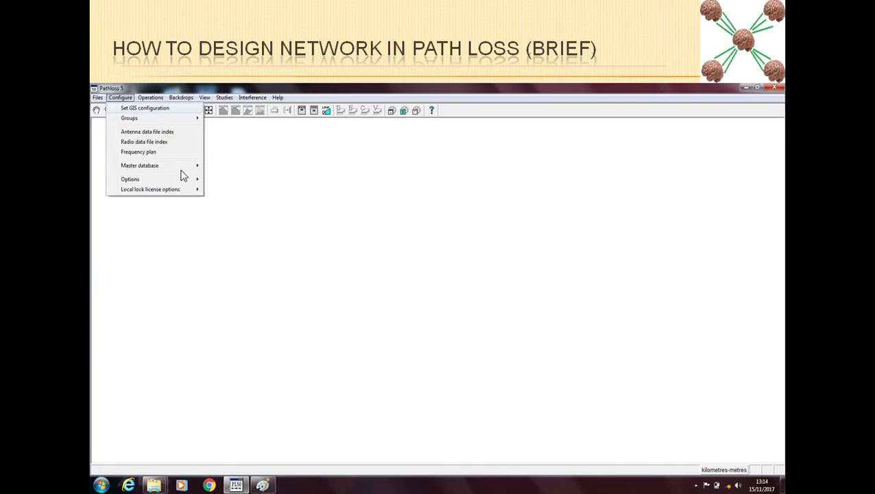
{"action": "mouse_move", "coordinate": [248, 195]}
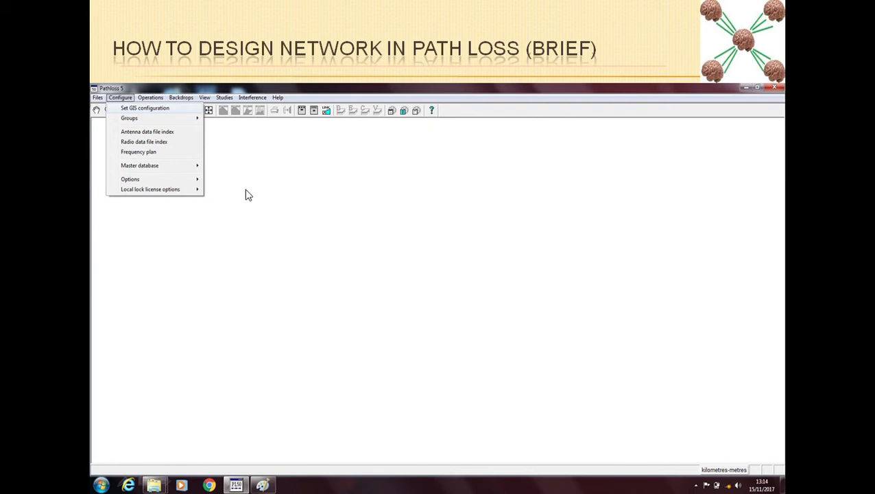
{"action": "mouse_move", "coordinate": [211, 138]}
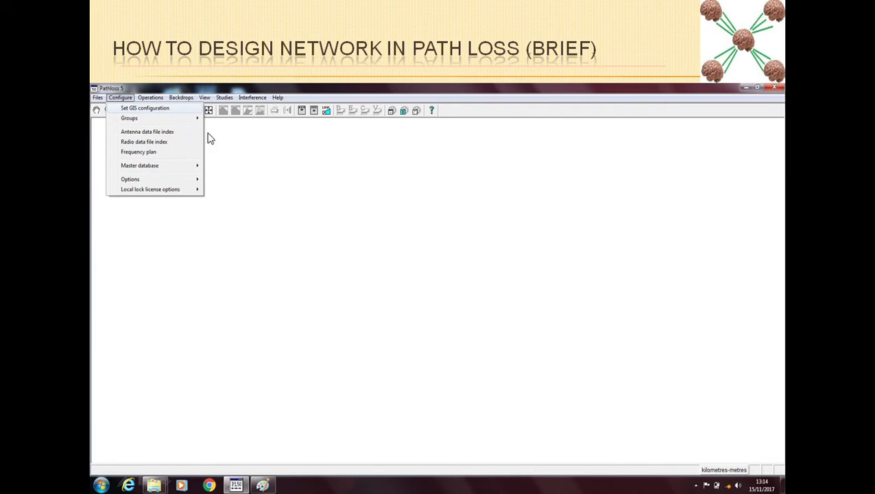
{"action": "mouse_move", "coordinate": [170, 135]}
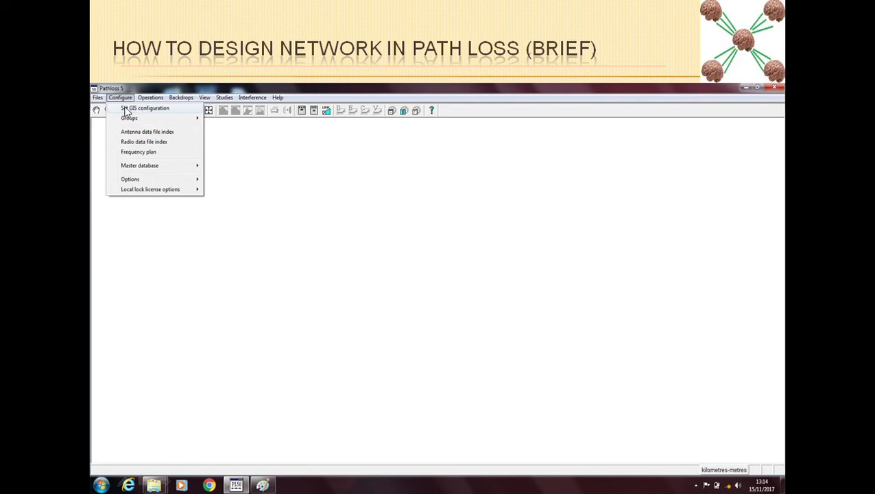
{"action": "mouse_move", "coordinate": [143, 132]}
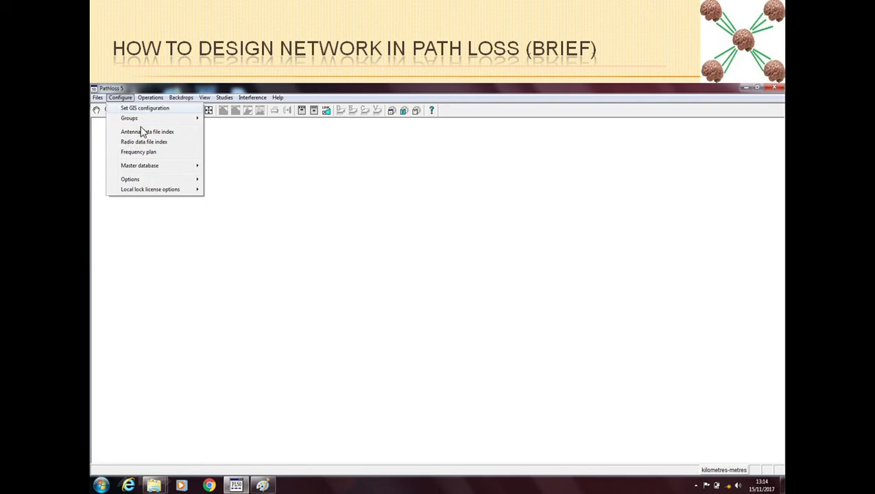
{"action": "mouse_move", "coordinate": [143, 141]}
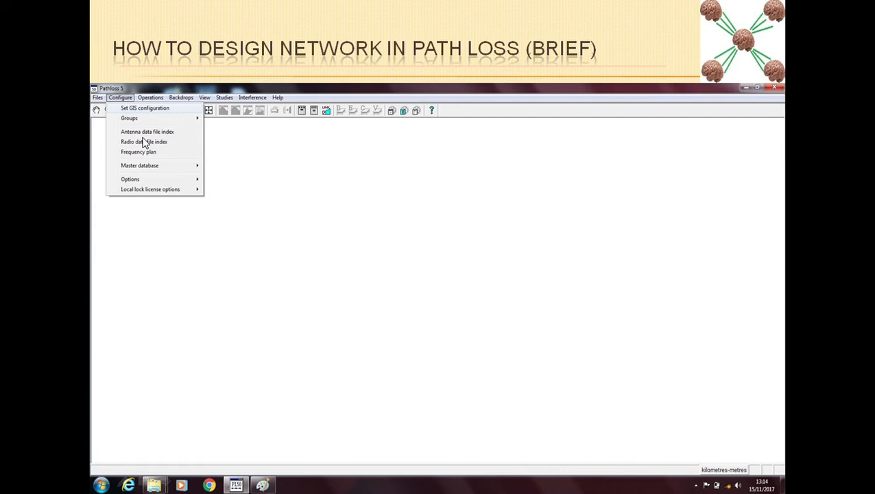
{"action": "mouse_move", "coordinate": [164, 152]}
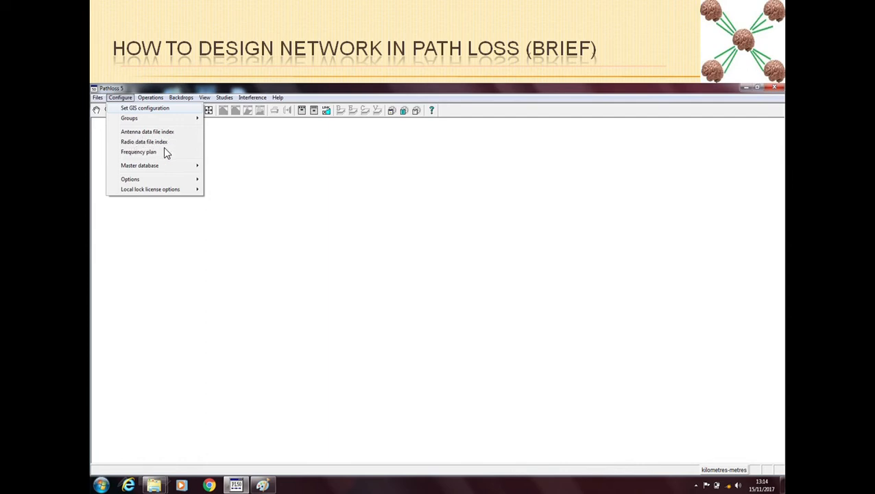
Step: Show the View options: site list, link list, extents layers and study details
{"action": "left_click", "coordinate": [204, 96]}
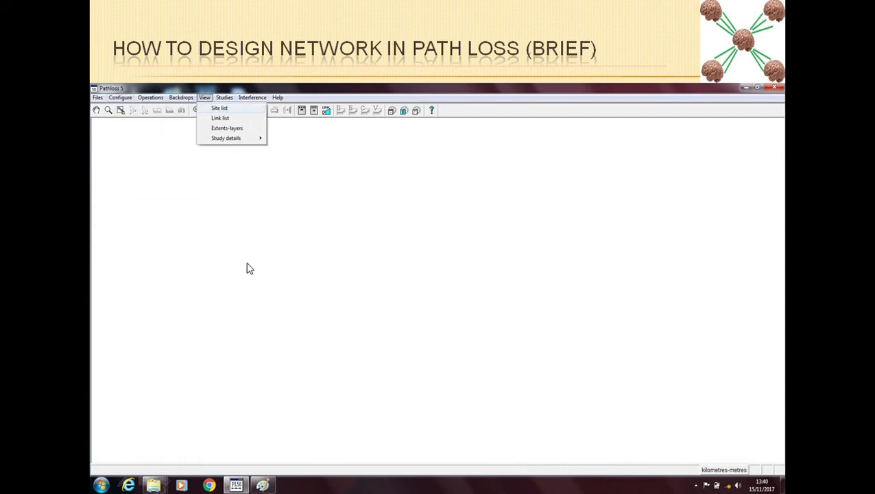
{"action": "mouse_move", "coordinate": [220, 107]}
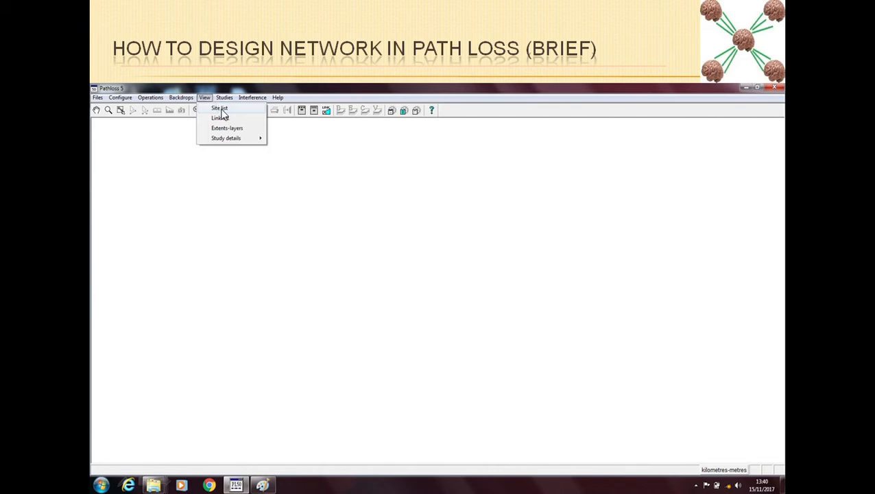
{"action": "mouse_move", "coordinate": [626, 323]}
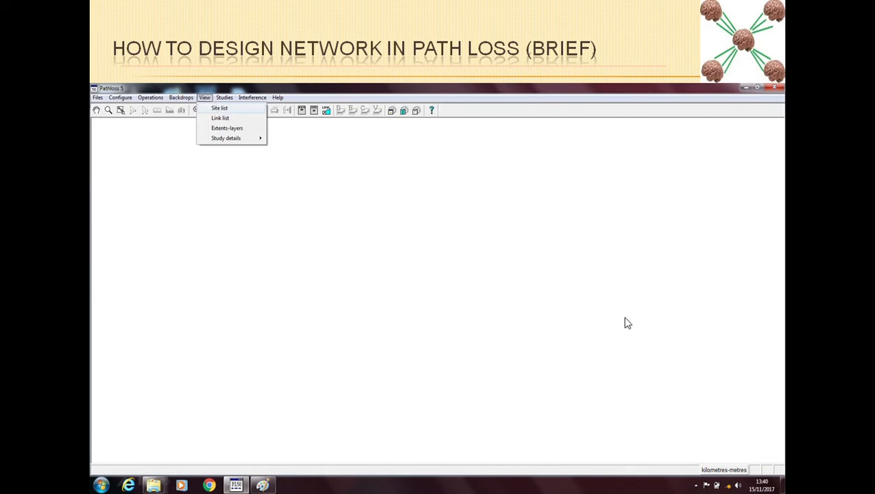
{"action": "mouse_move", "coordinate": [199, 140]}
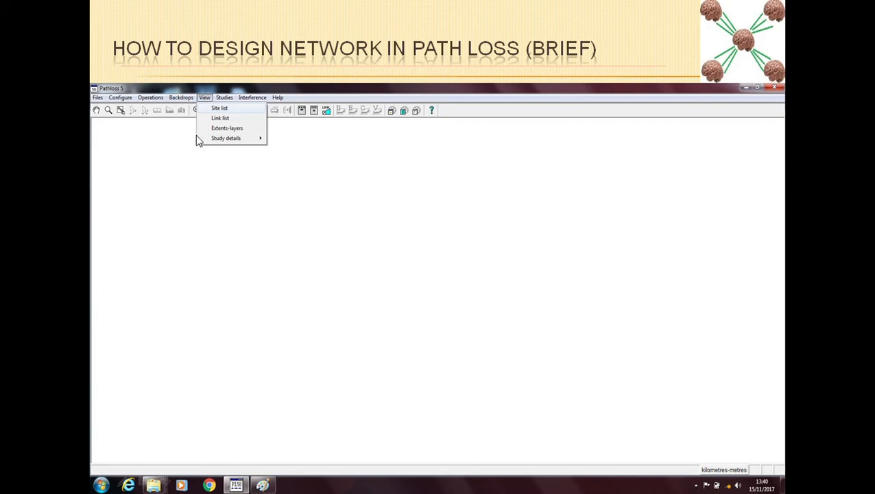
{"action": "mouse_move", "coordinate": [223, 109]}
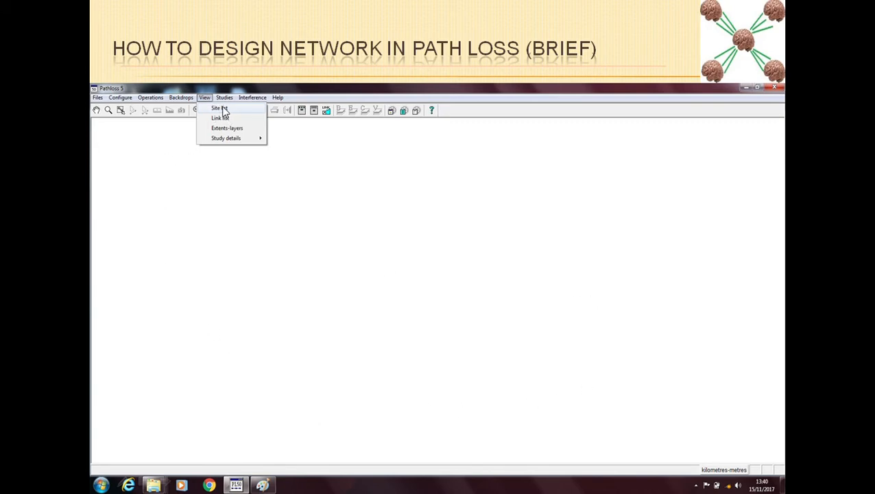
{"action": "mouse_move", "coordinate": [222, 118]}
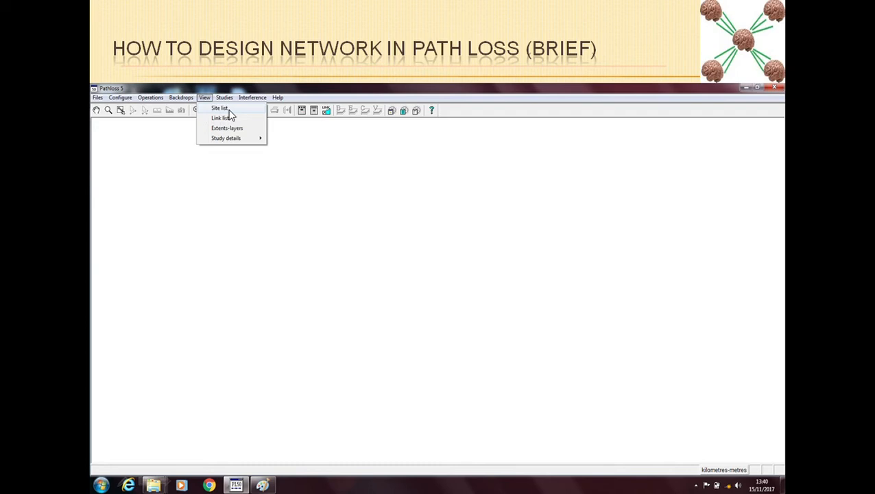
{"action": "mouse_move", "coordinate": [221, 110]}
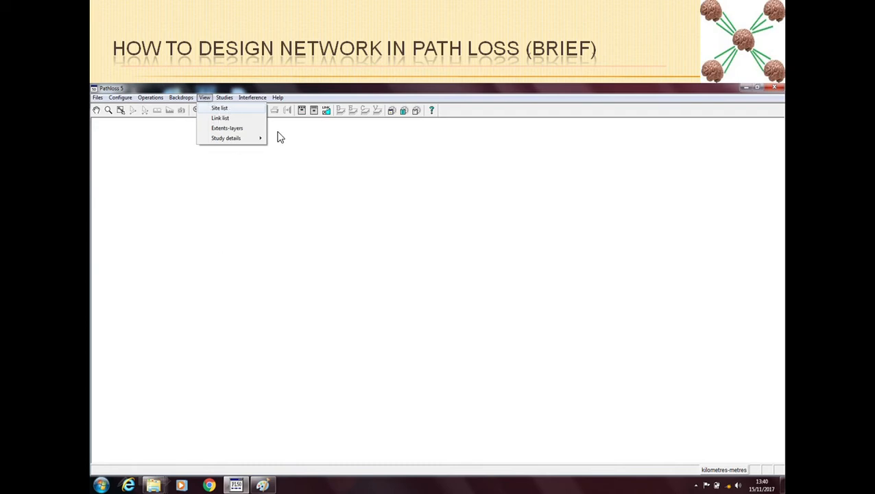
Step: Reveal the network map with the GF R38–SHAQRA link drawn between sites
{"action": "left_click", "coordinate": [219, 107]}
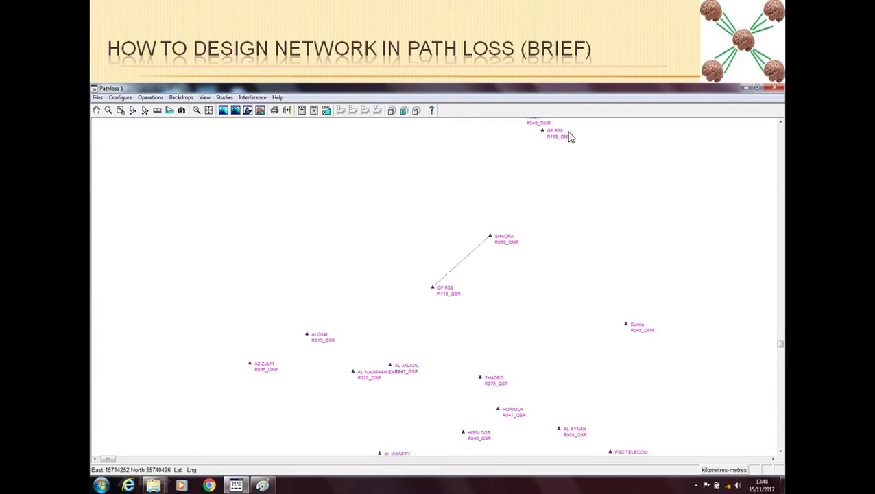
{"action": "mouse_move", "coordinate": [322, 228]}
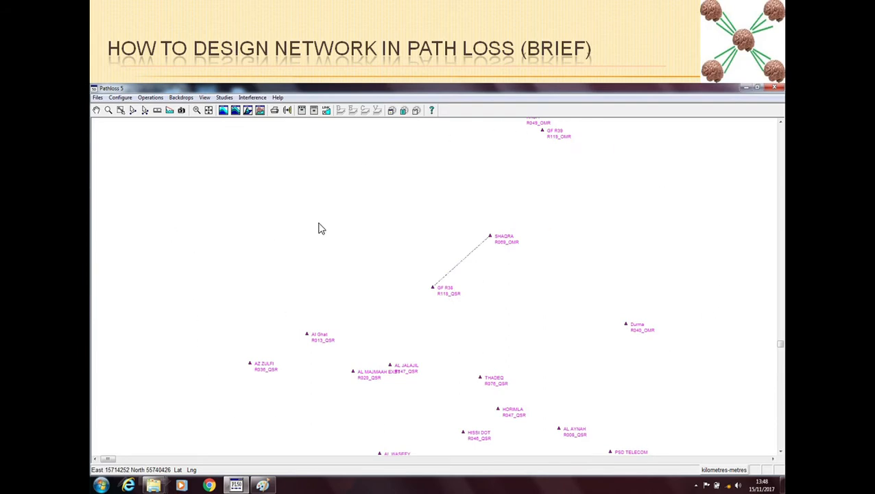
{"action": "mouse_move", "coordinate": [217, 189]}
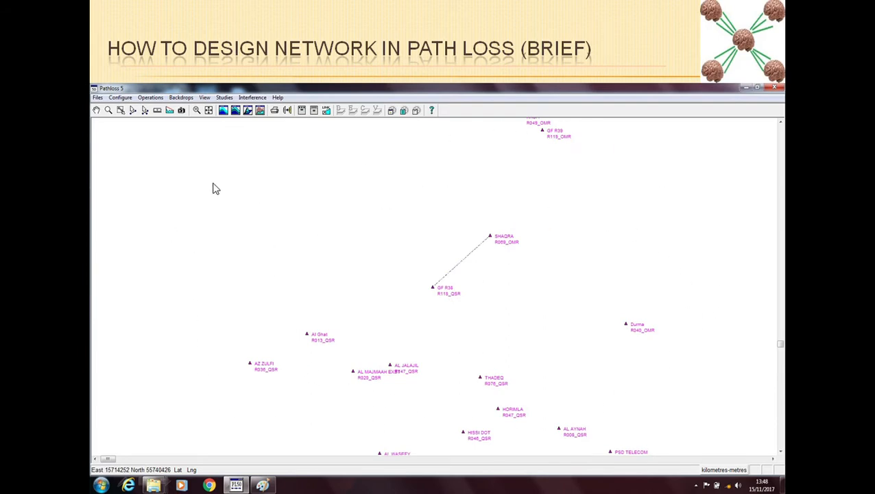
{"action": "mouse_move", "coordinate": [211, 144]}
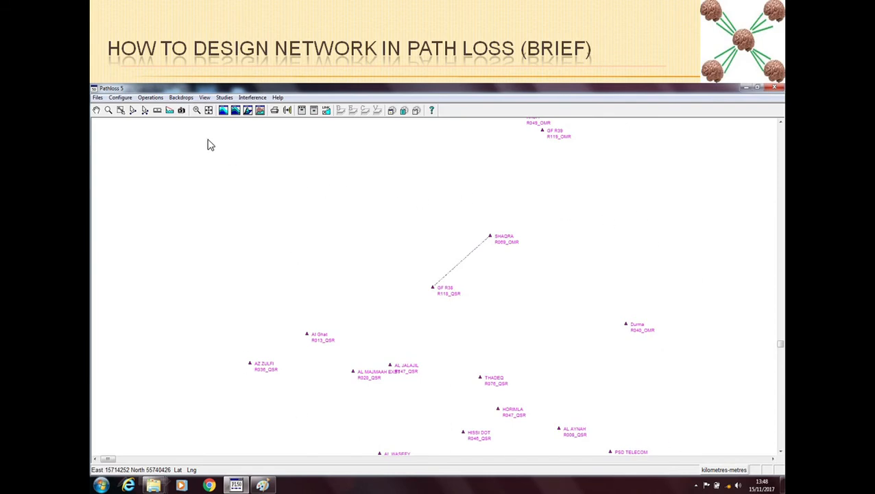
{"action": "mouse_move", "coordinate": [177, 136]}
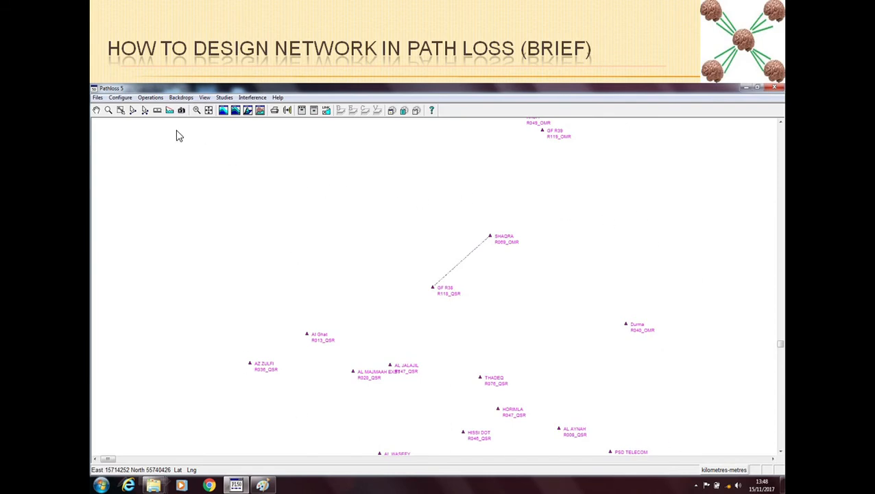
{"action": "mouse_move", "coordinate": [586, 359]}
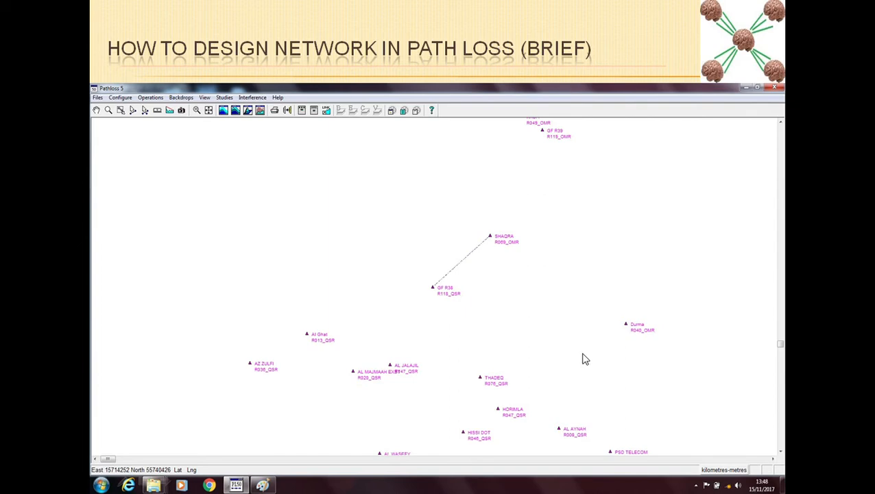
{"action": "mouse_move", "coordinate": [181, 104]}
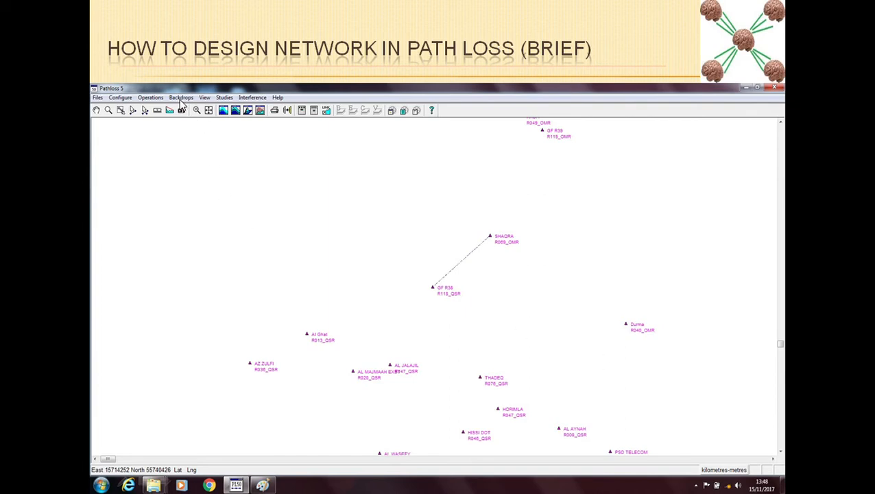
{"action": "mouse_move", "coordinate": [395, 234]}
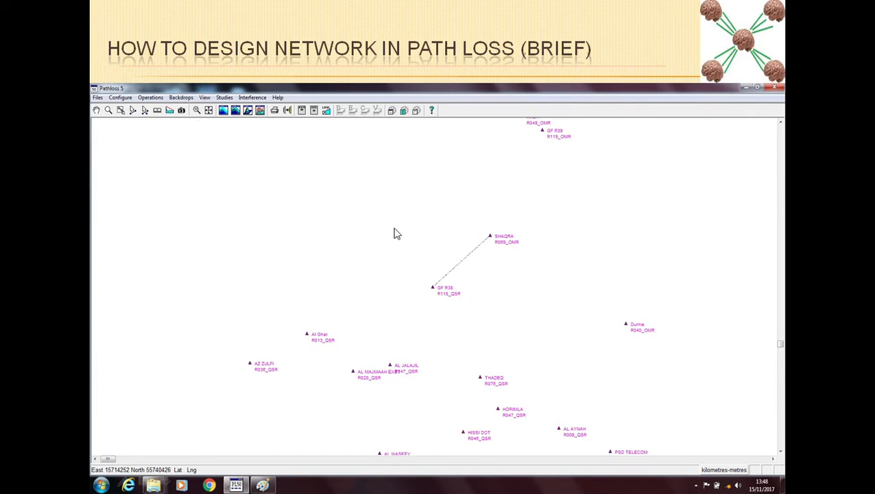
{"action": "mouse_move", "coordinate": [426, 295]}
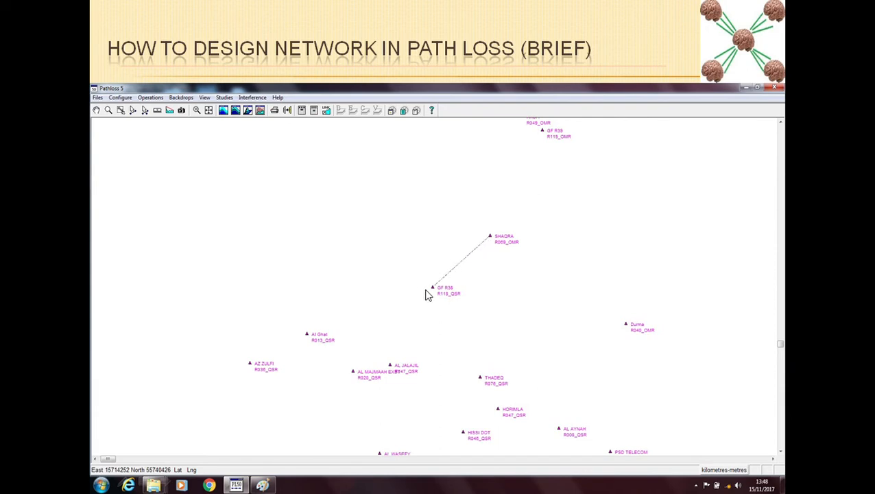
{"action": "mouse_move", "coordinate": [313, 362]}
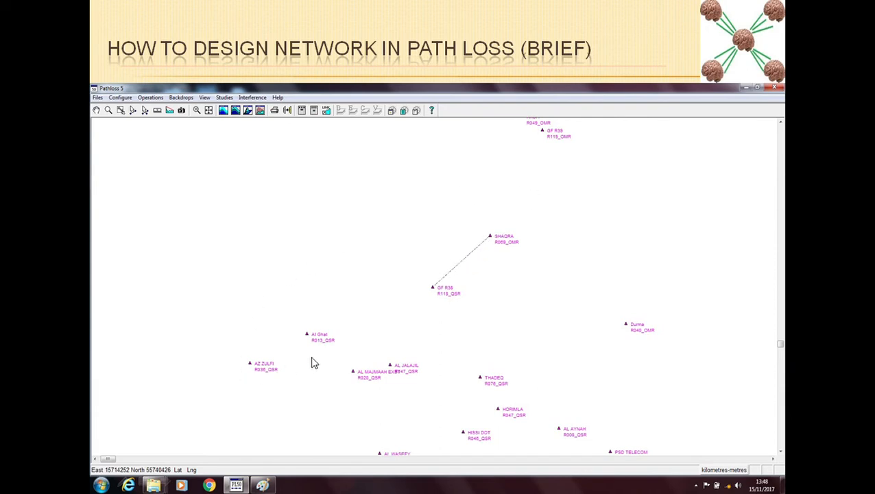
{"action": "mouse_move", "coordinate": [254, 391]}
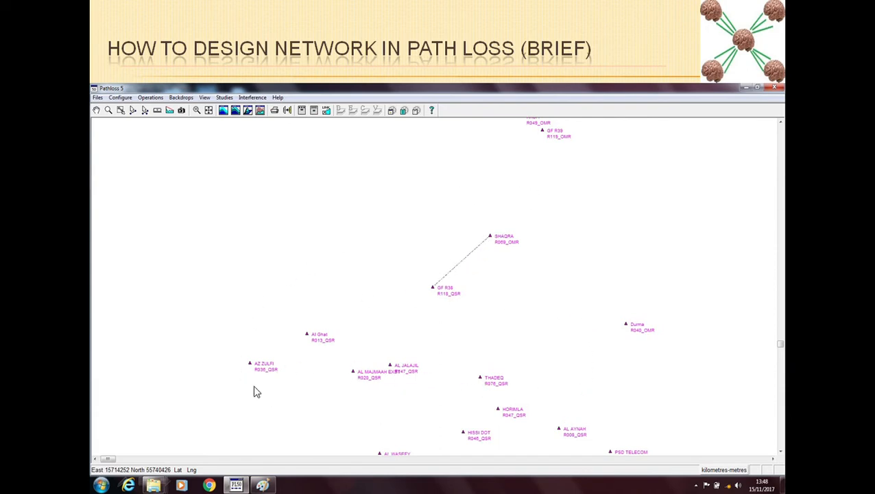
{"action": "mouse_move", "coordinate": [309, 329]}
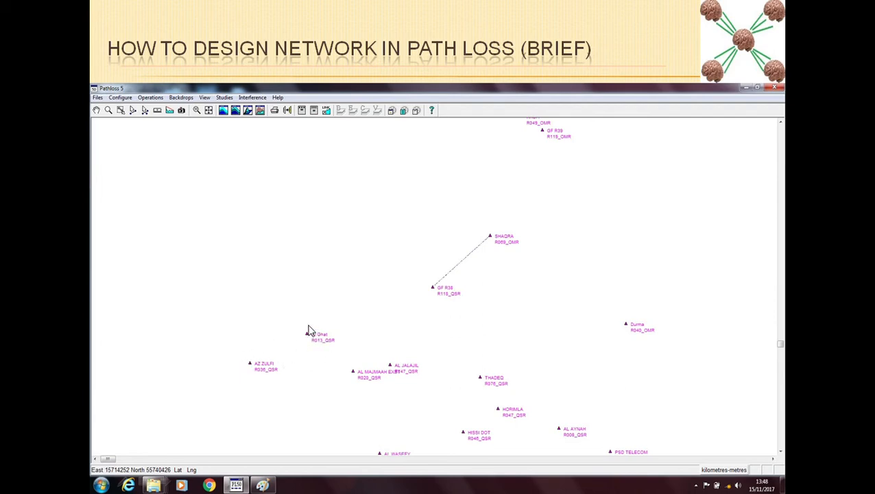
{"action": "mouse_move", "coordinate": [267, 294]}
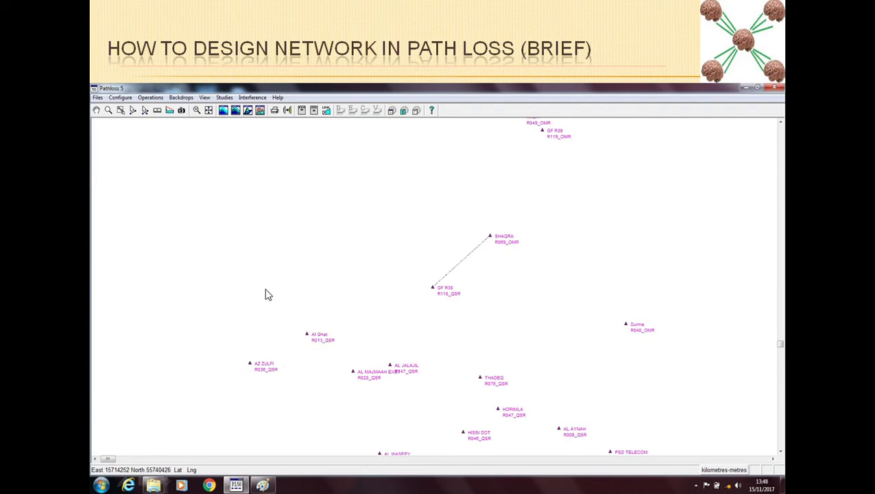
{"action": "mouse_move", "coordinate": [158, 356]}
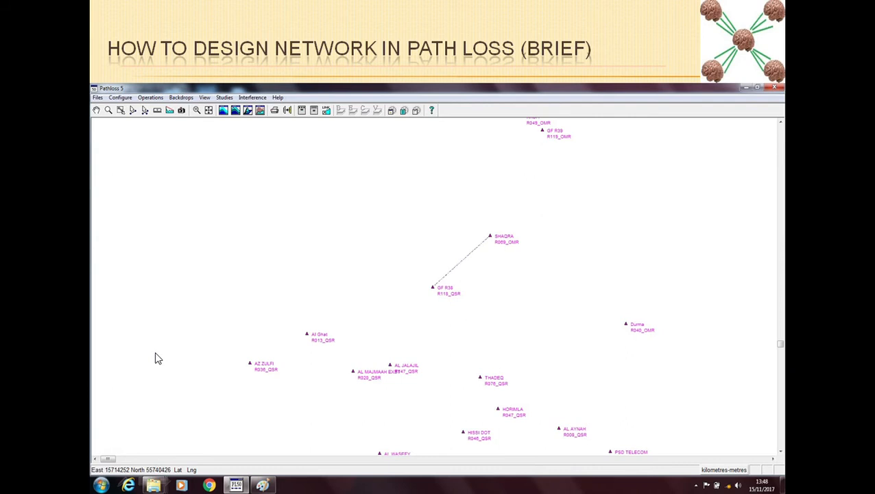
{"action": "mouse_move", "coordinate": [304, 346]}
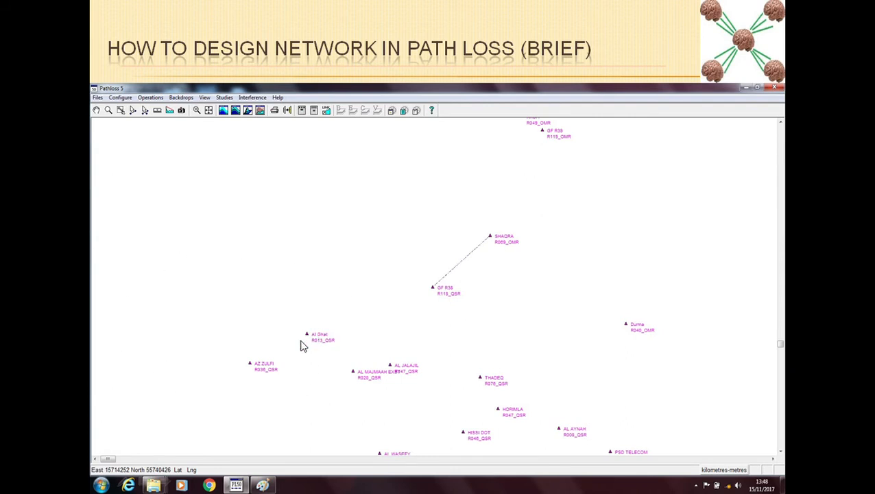
{"action": "mouse_move", "coordinate": [340, 371]}
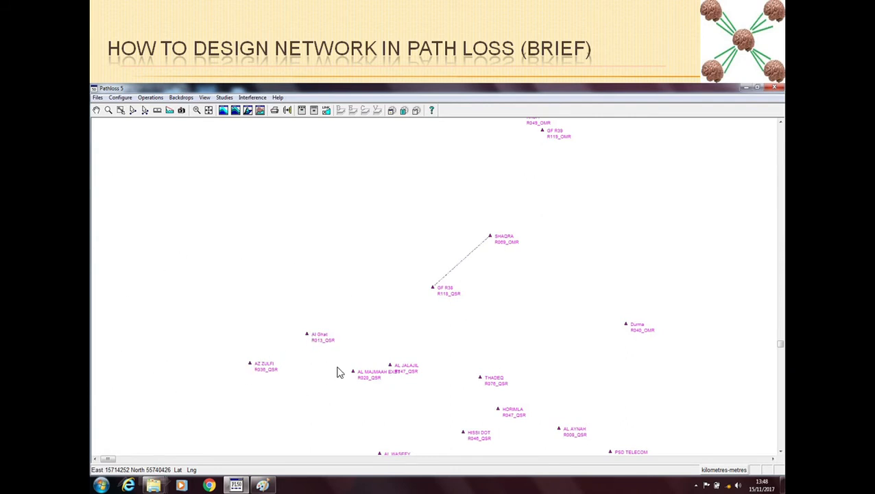
{"action": "mouse_move", "coordinate": [466, 287]}
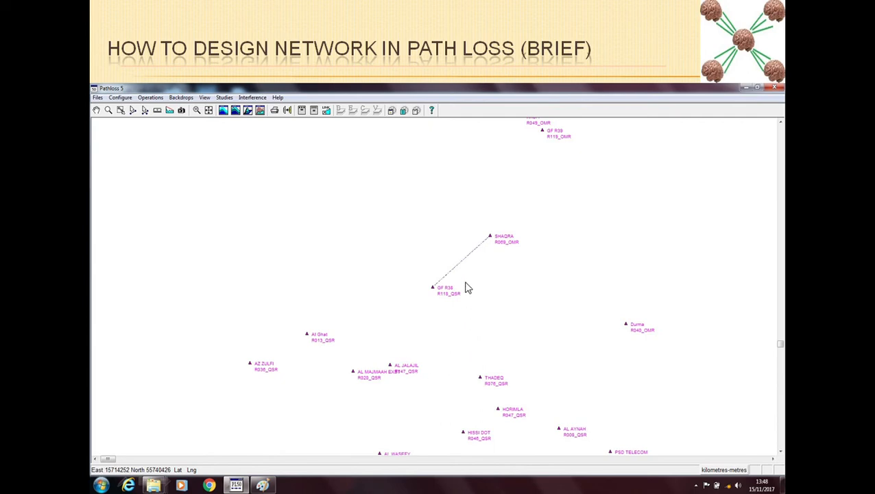
{"action": "mouse_move", "coordinate": [475, 261]}
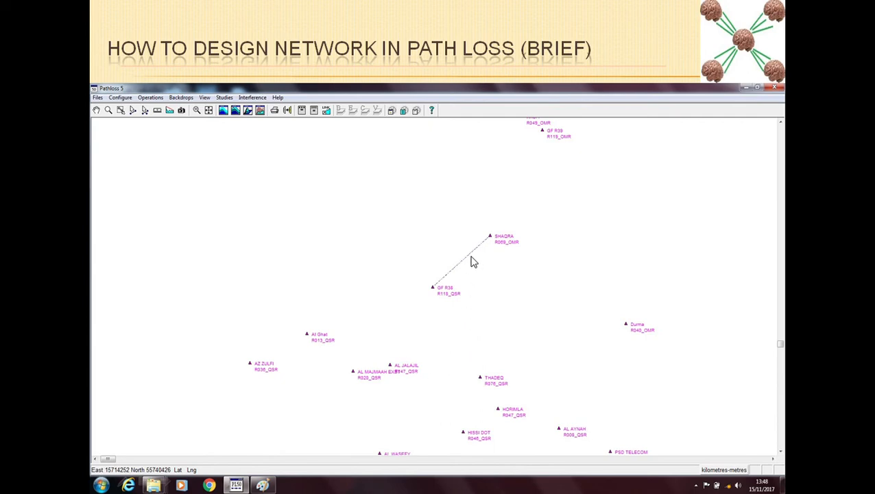
{"action": "mouse_move", "coordinate": [469, 263]}
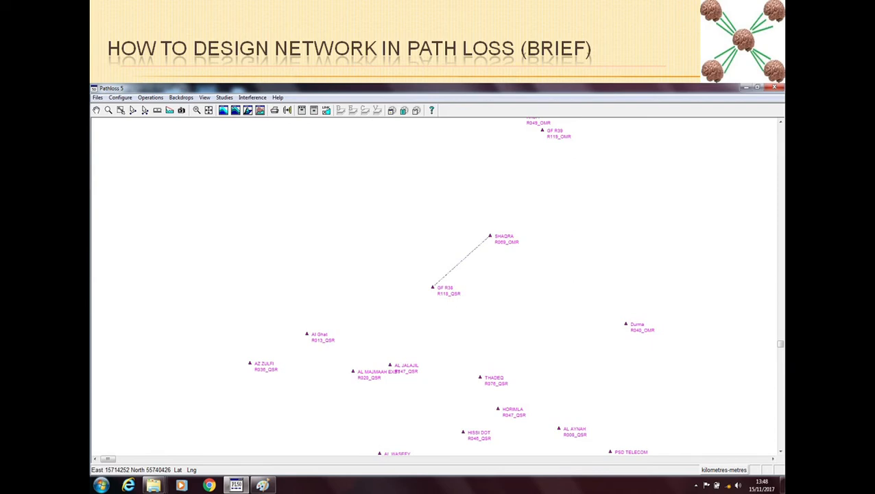
{"action": "mouse_move", "coordinate": [459, 275]}
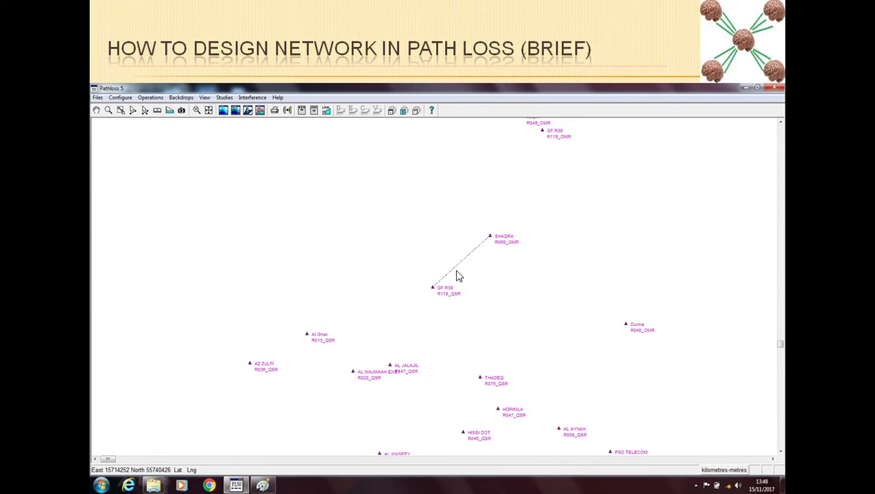
{"action": "mouse_move", "coordinate": [464, 268]}
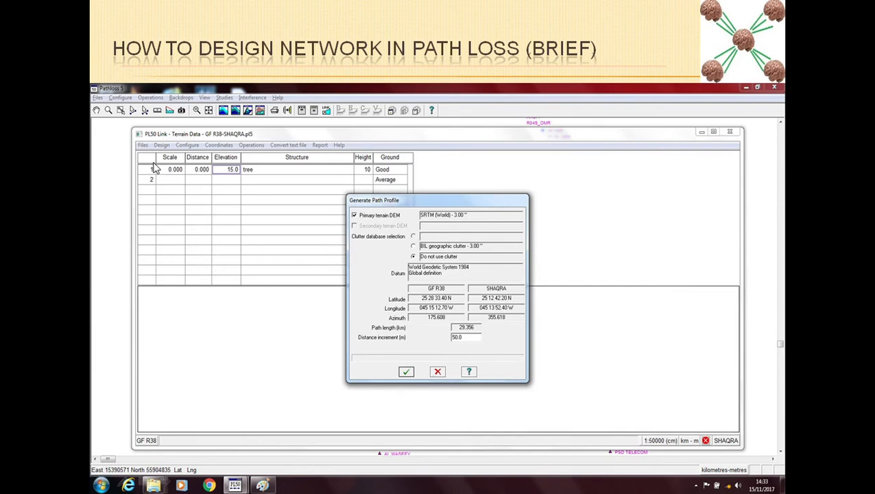
{"action": "mouse_move", "coordinate": [236, 187]}
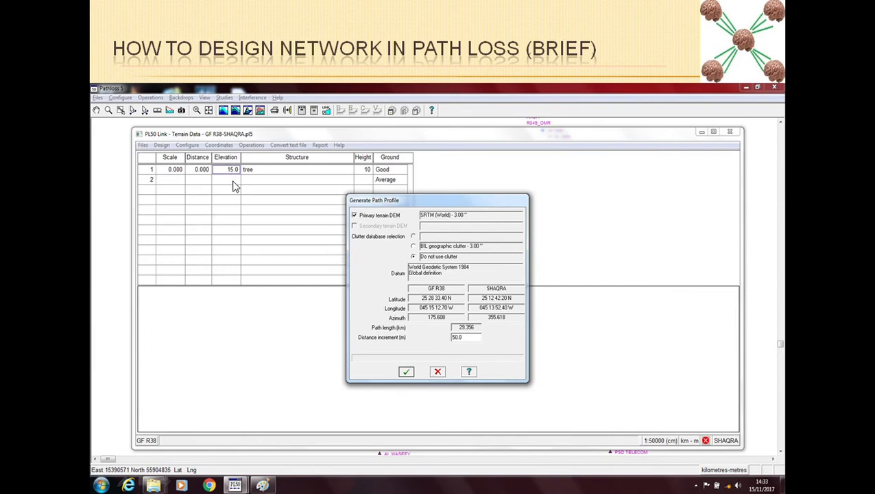
{"action": "mouse_move", "coordinate": [400, 227]}
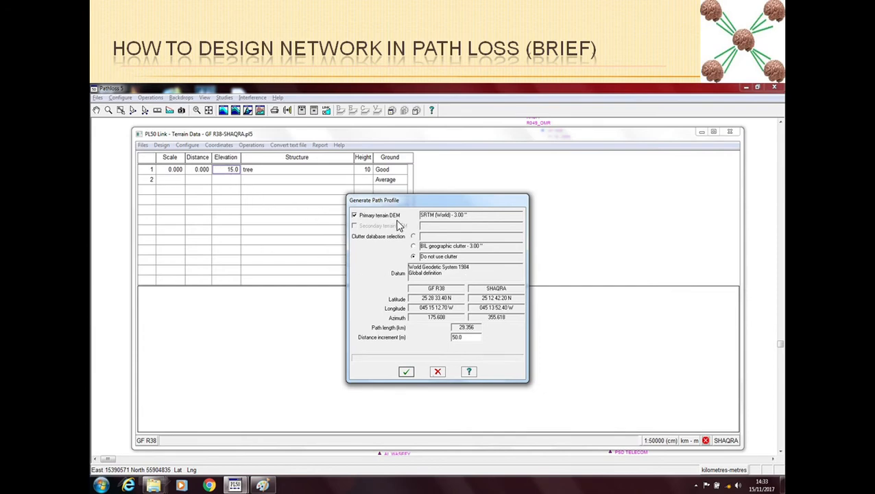
{"action": "mouse_move", "coordinate": [439, 208]}
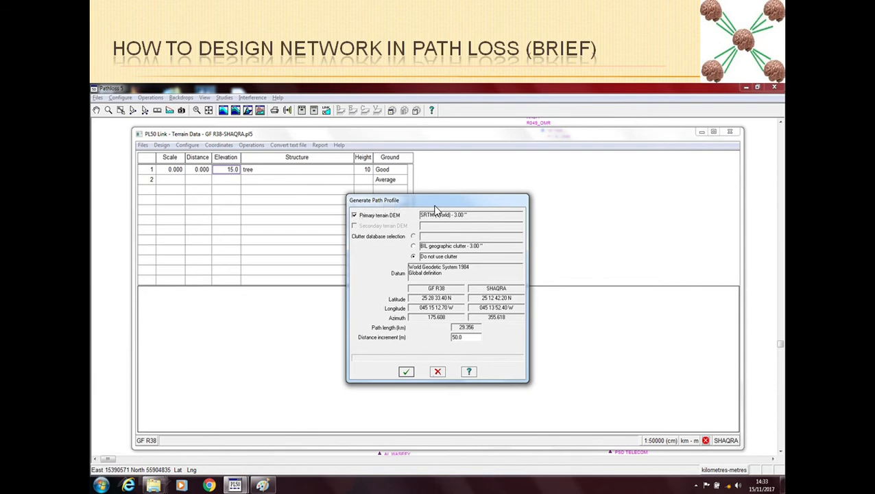
{"action": "mouse_move", "coordinate": [378, 225]}
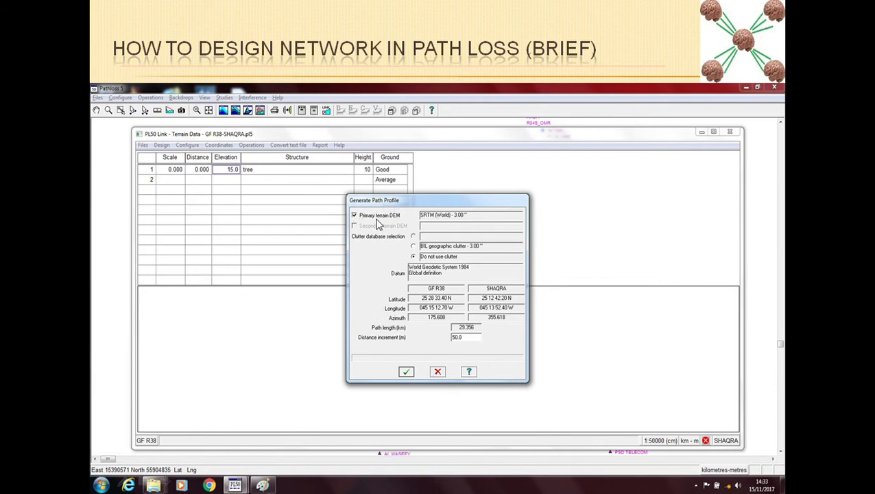
{"action": "mouse_move", "coordinate": [157, 431]}
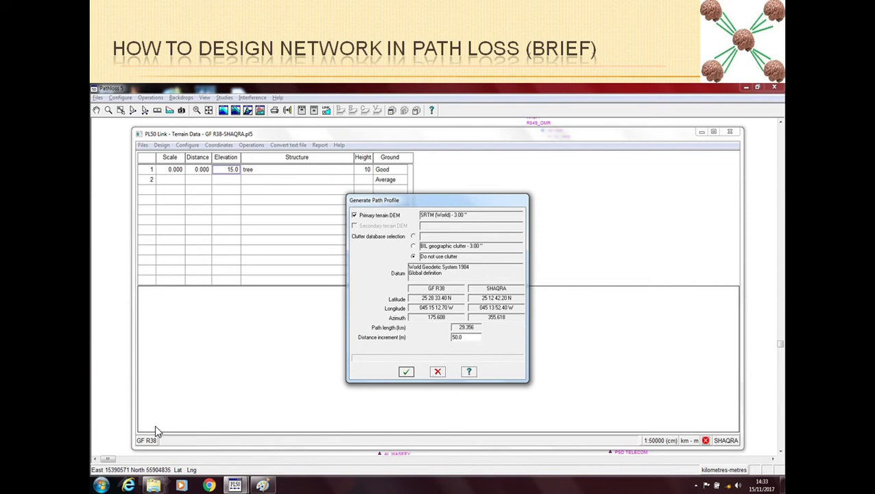
{"action": "mouse_move", "coordinate": [683, 329]}
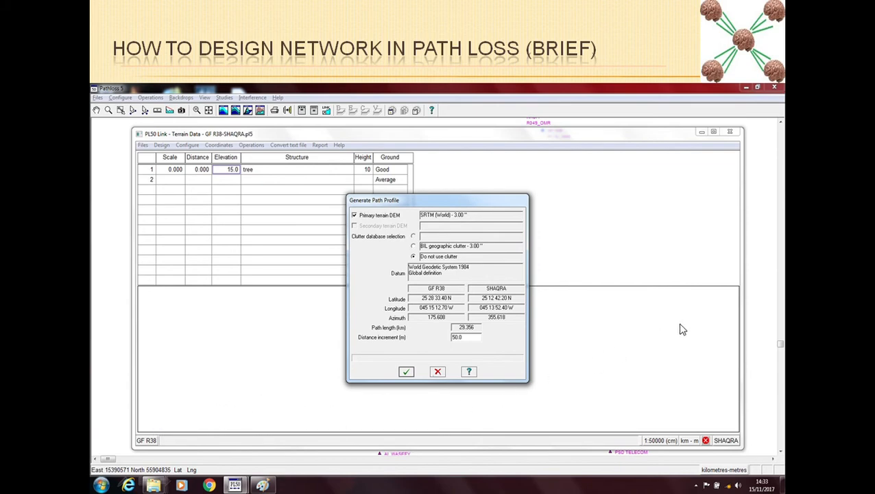
{"action": "mouse_move", "coordinate": [392, 267]}
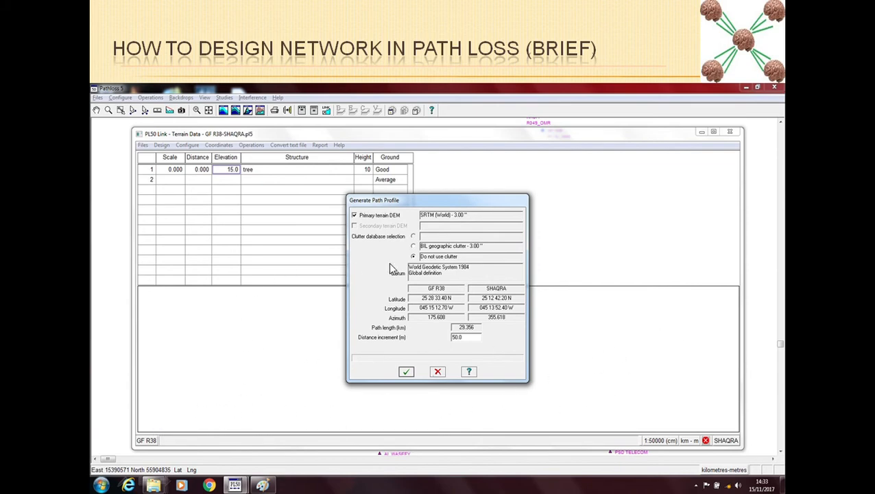
Step: Show the GF R38–SHAQRA transmission analysis with 139.88 dB free space and 0.31 dB absorption loss
{"action": "left_click", "coordinate": [406, 370]}
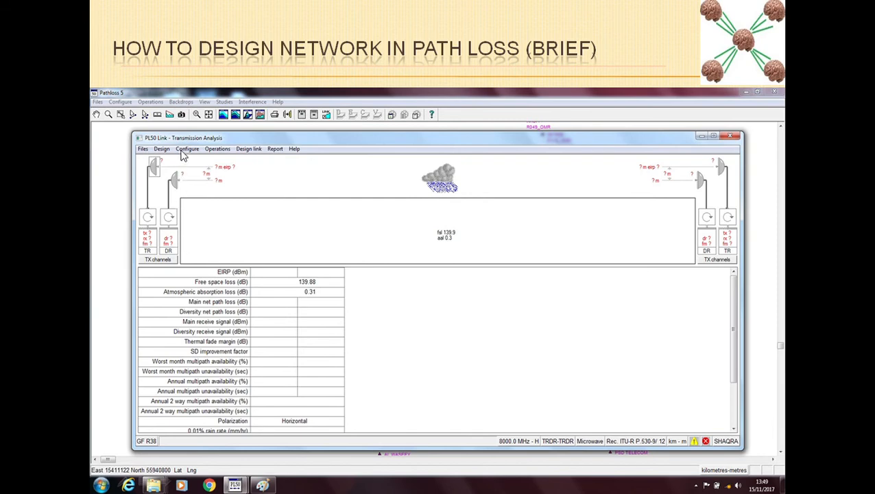
{"action": "mouse_move", "coordinate": [244, 148]}
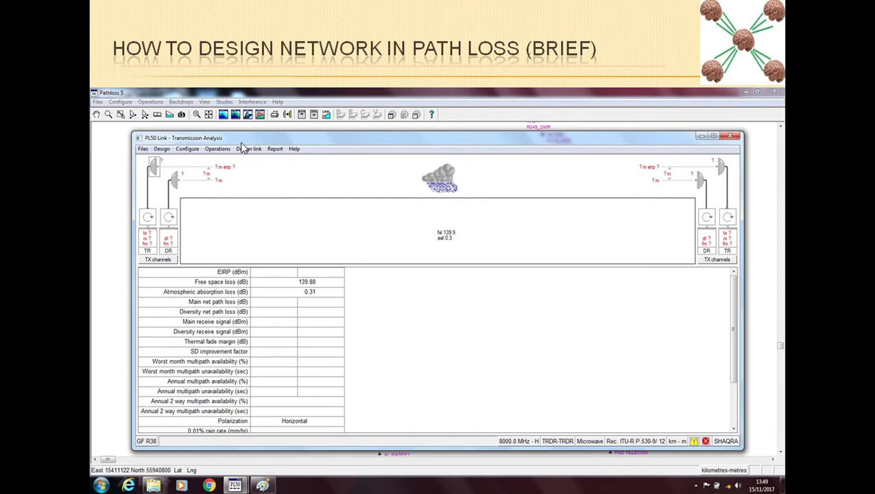
{"action": "mouse_move", "coordinate": [290, 182]}
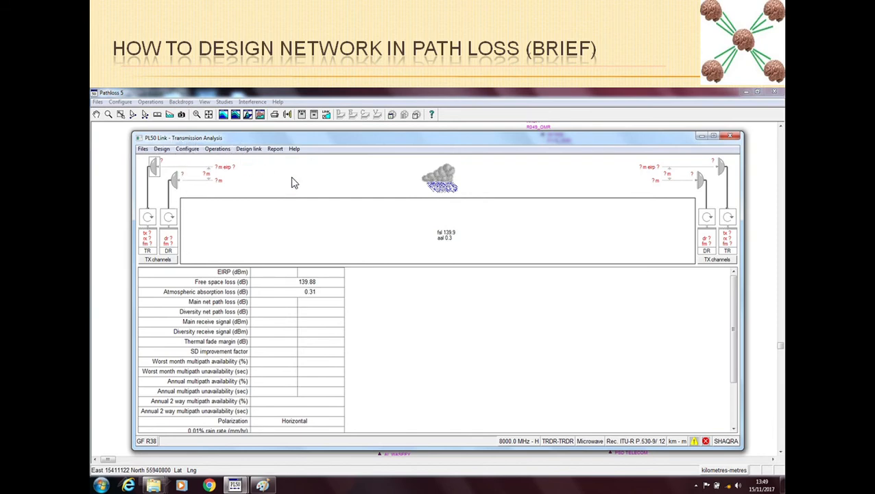
{"action": "mouse_move", "coordinate": [221, 266]}
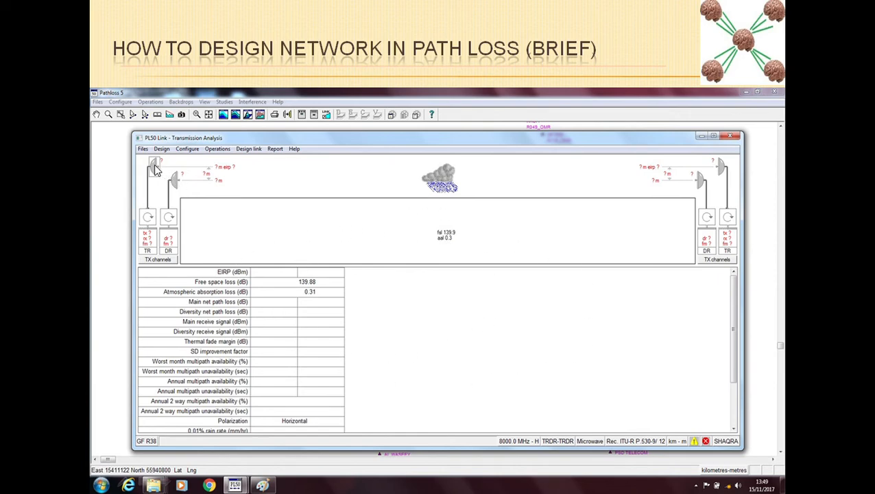
{"action": "mouse_move", "coordinate": [711, 194]}
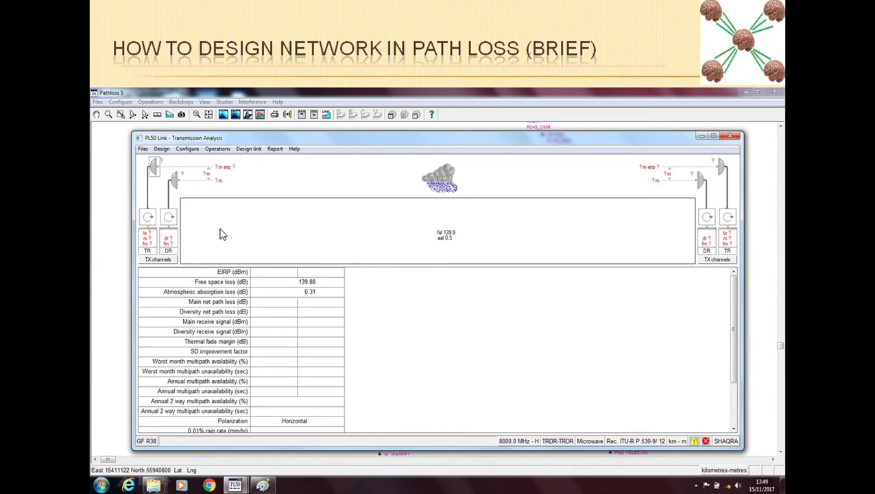
{"action": "mouse_move", "coordinate": [617, 248]}
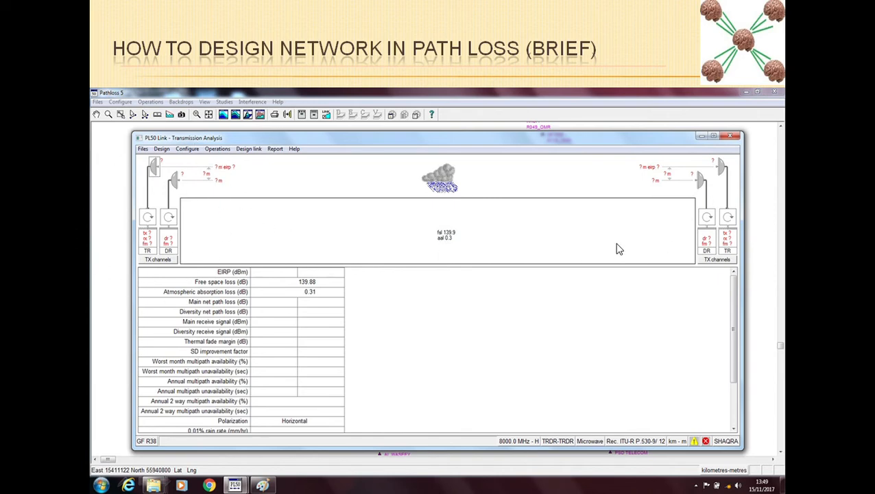
{"action": "mouse_move", "coordinate": [200, 236]}
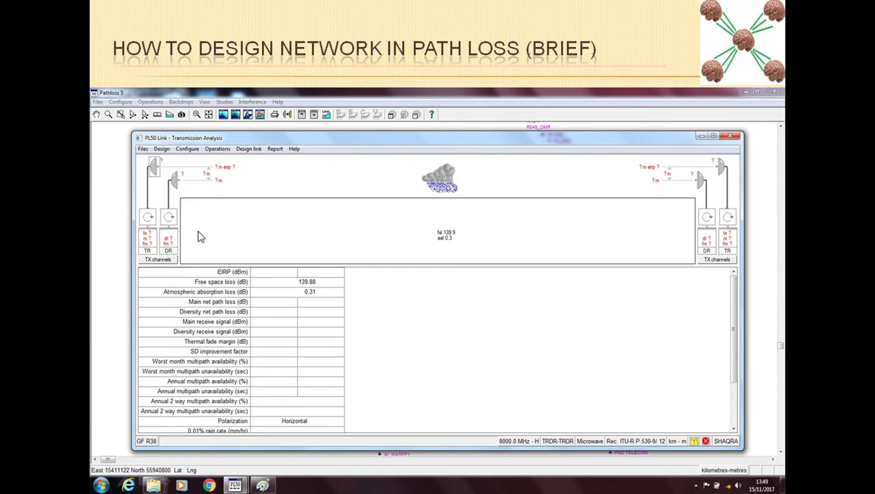
{"action": "mouse_move", "coordinate": [670, 230]}
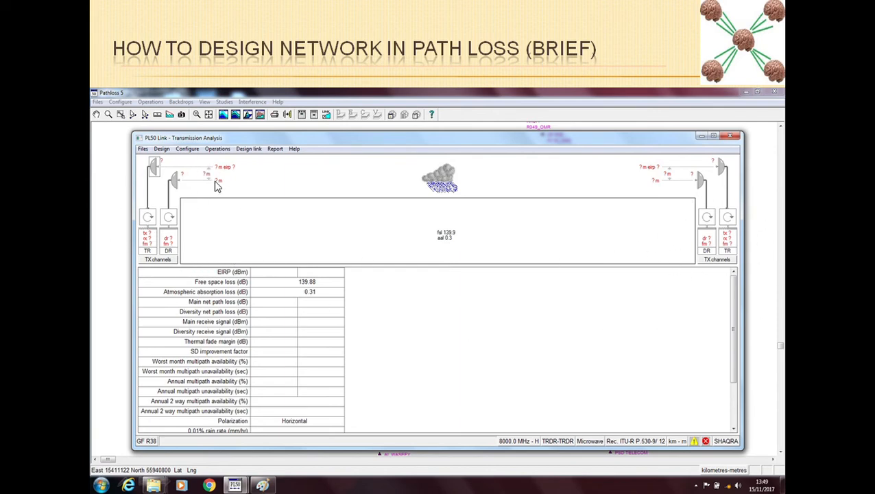
{"action": "mouse_move", "coordinate": [153, 222]}
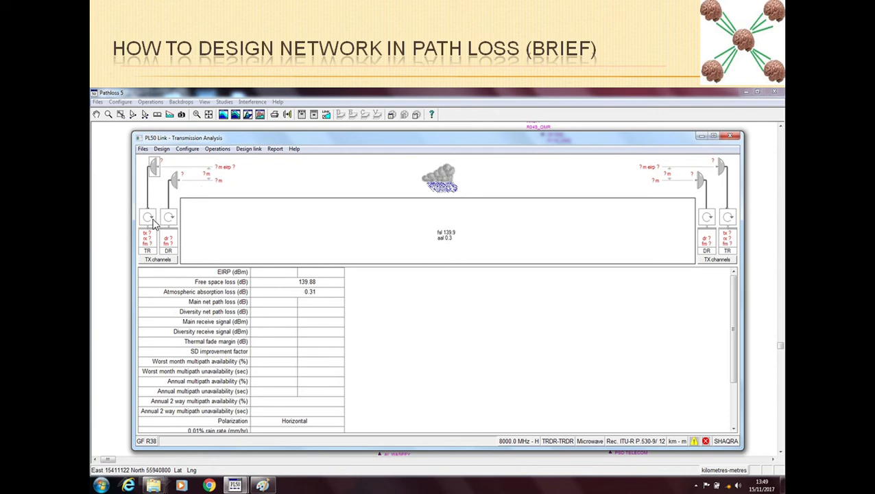
{"action": "mouse_move", "coordinate": [187, 211]}
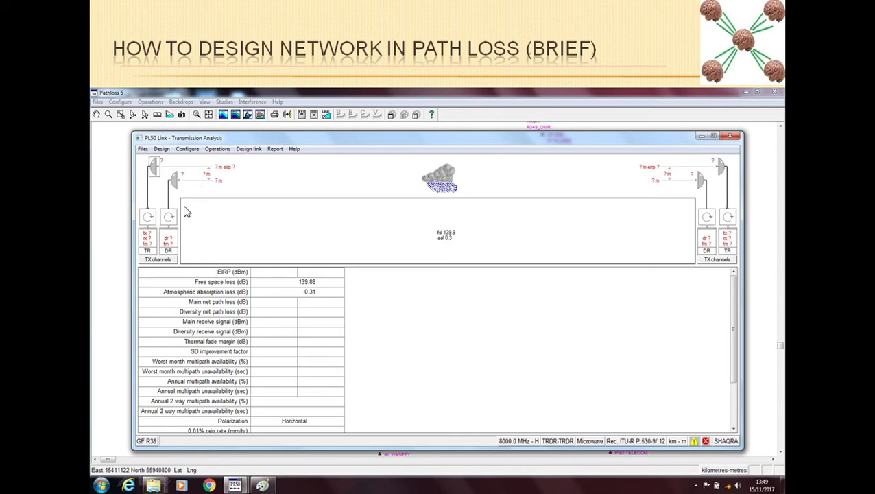
{"action": "mouse_move", "coordinate": [195, 239]}
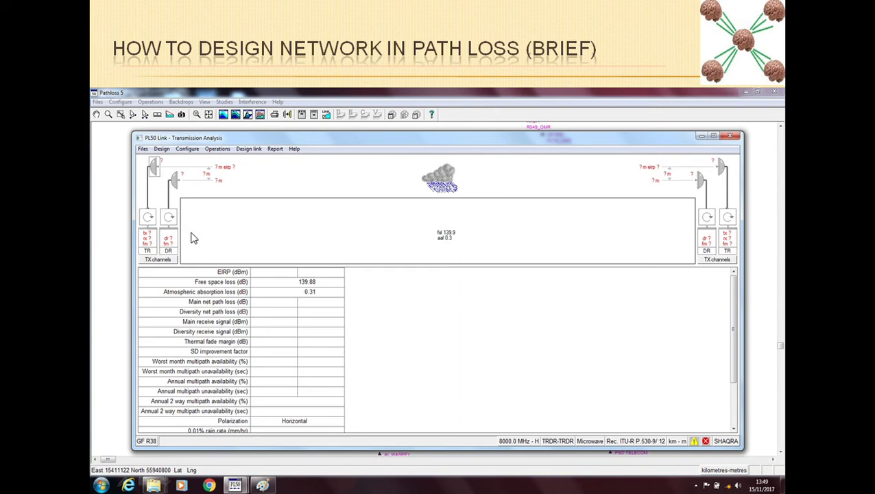
{"action": "mouse_move", "coordinate": [785, 304]}
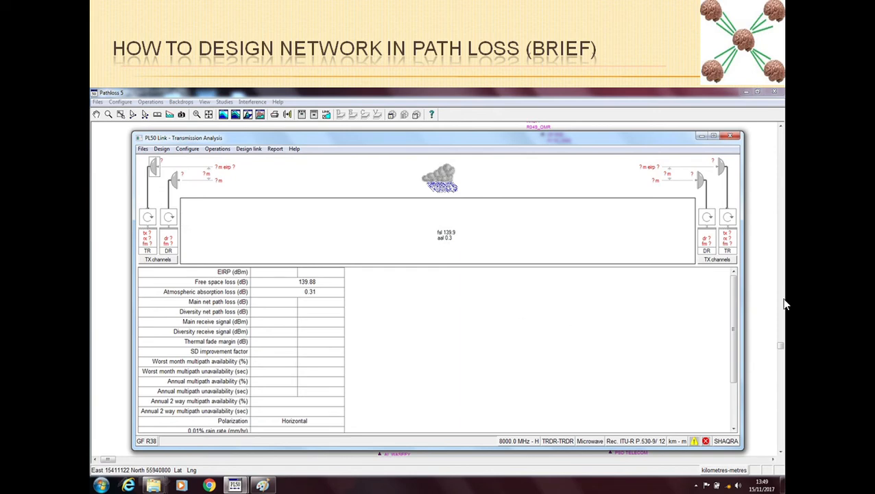
{"action": "mouse_move", "coordinate": [683, 242]}
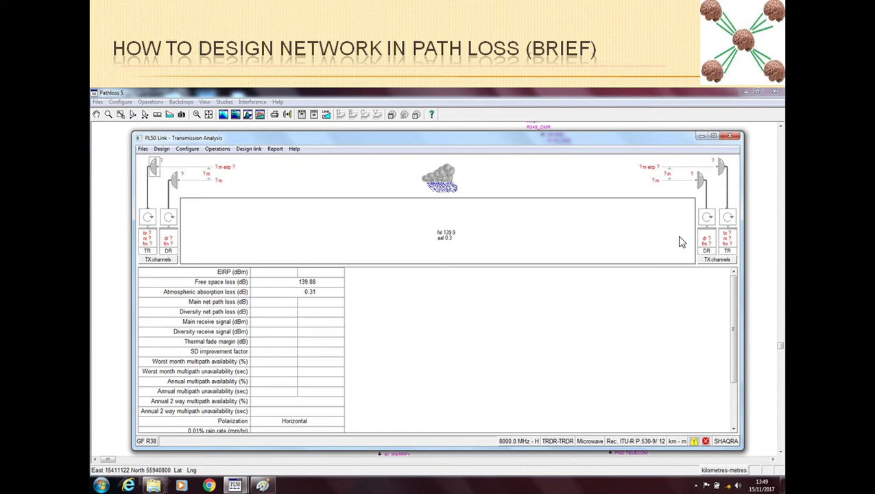
{"action": "mouse_move", "coordinate": [274, 250]}
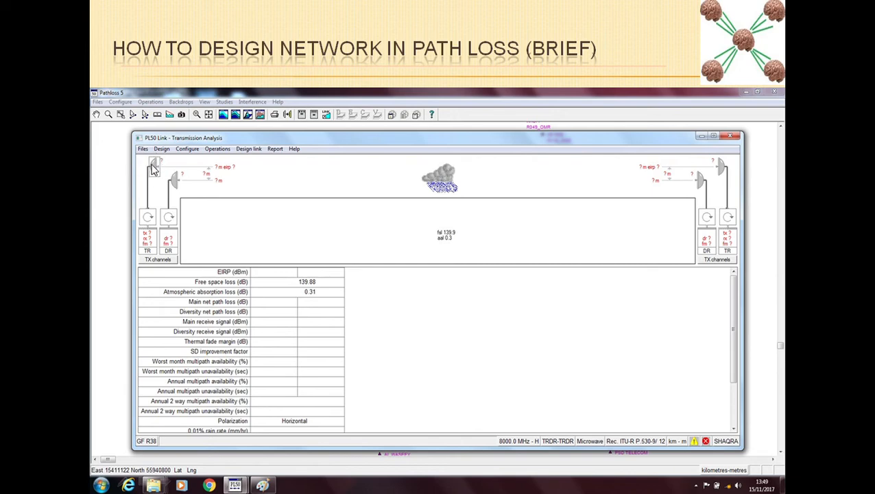
{"action": "mouse_move", "coordinate": [164, 231]}
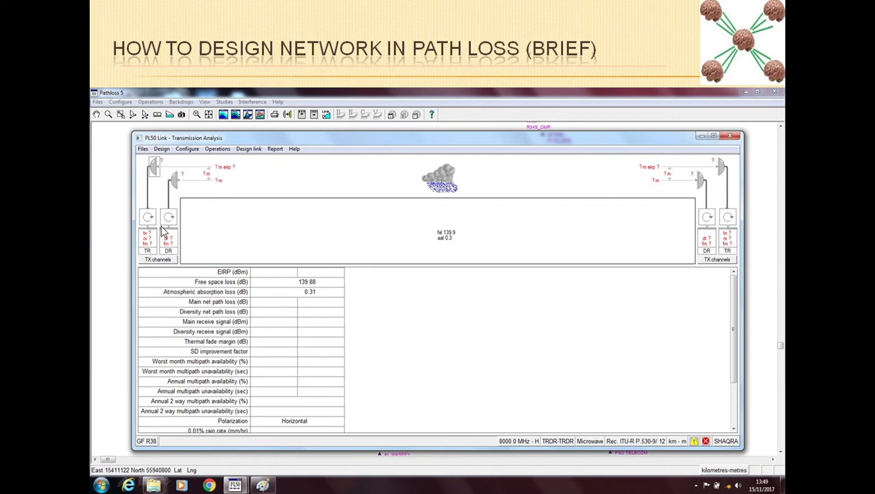
{"action": "mouse_move", "coordinate": [159, 236]}
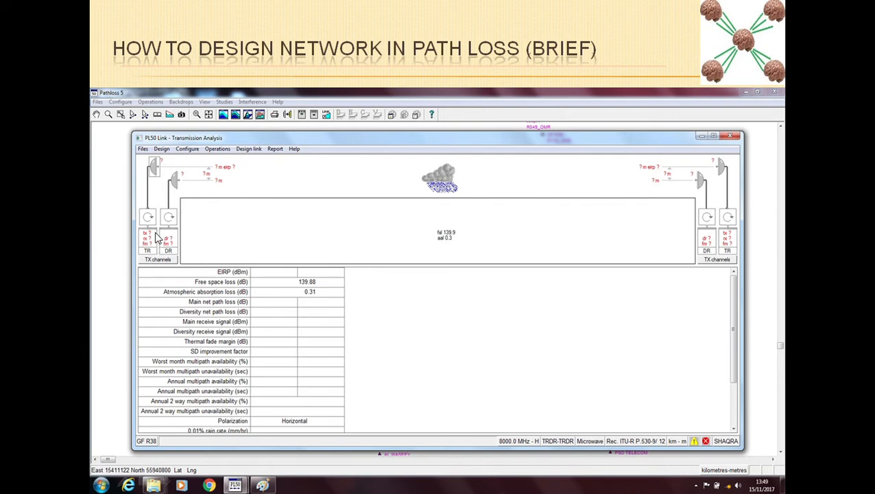
{"action": "mouse_move", "coordinate": [470, 181]}
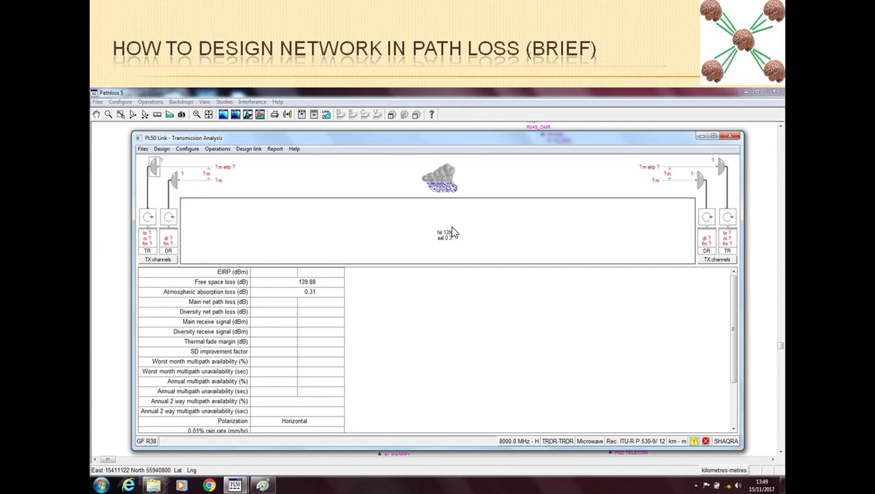
{"action": "mouse_move", "coordinate": [414, 257]}
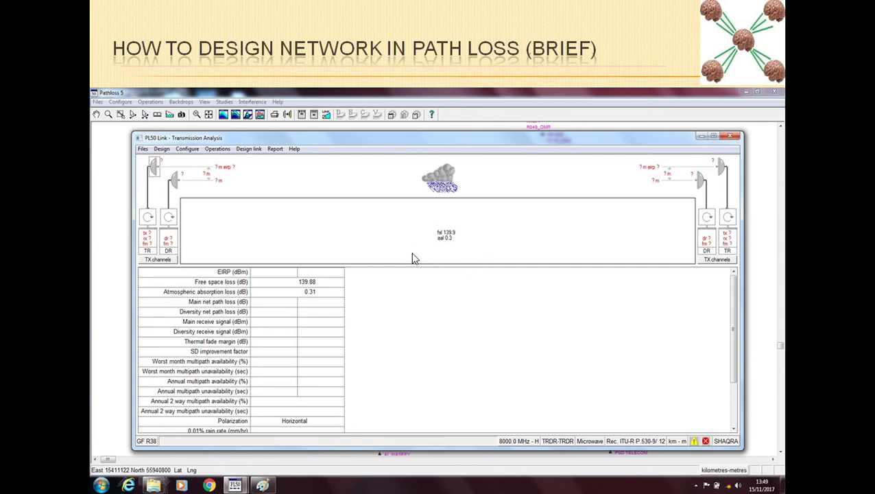
{"action": "mouse_move", "coordinate": [444, 270]}
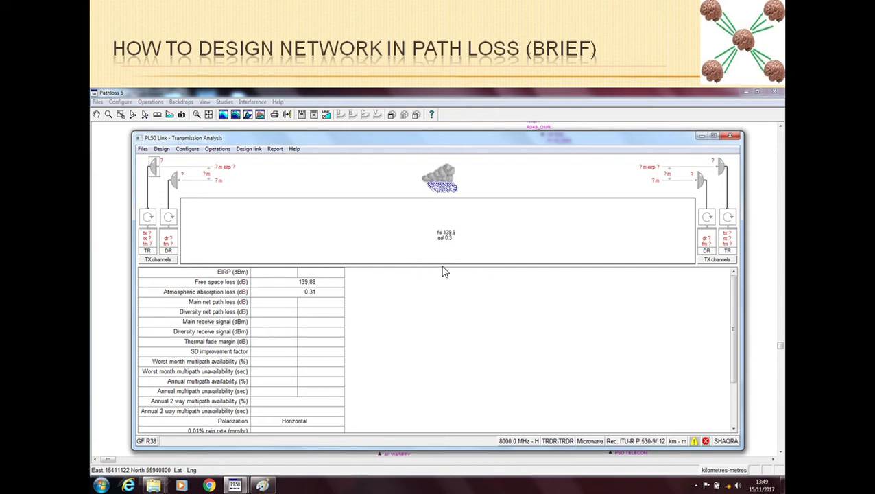
{"action": "mouse_move", "coordinate": [222, 177]}
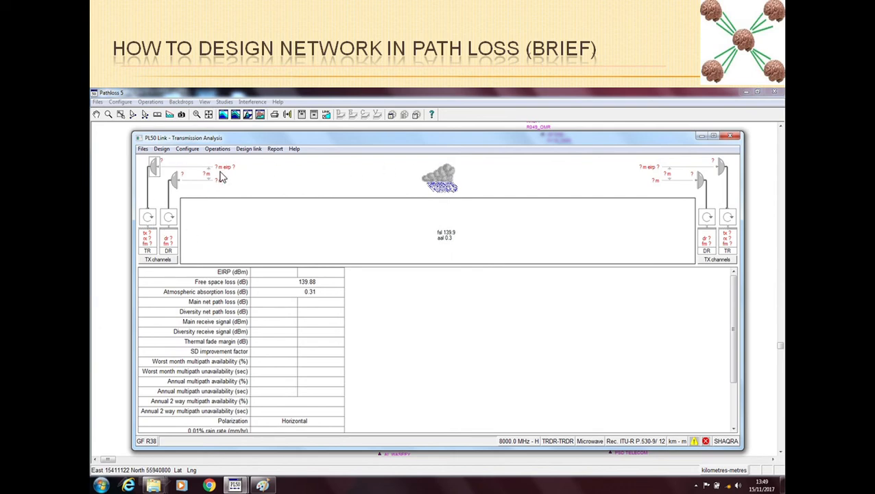
{"action": "mouse_move", "coordinate": [694, 173]}
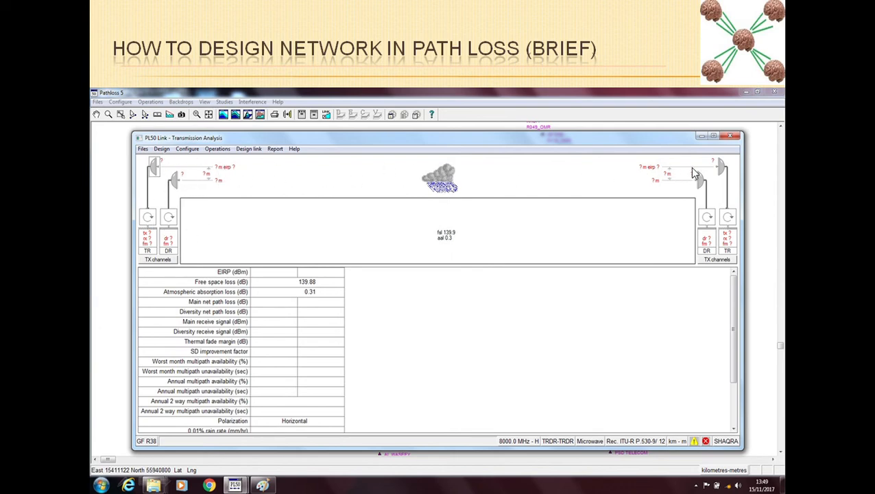
{"action": "mouse_move", "coordinate": [274, 386]}
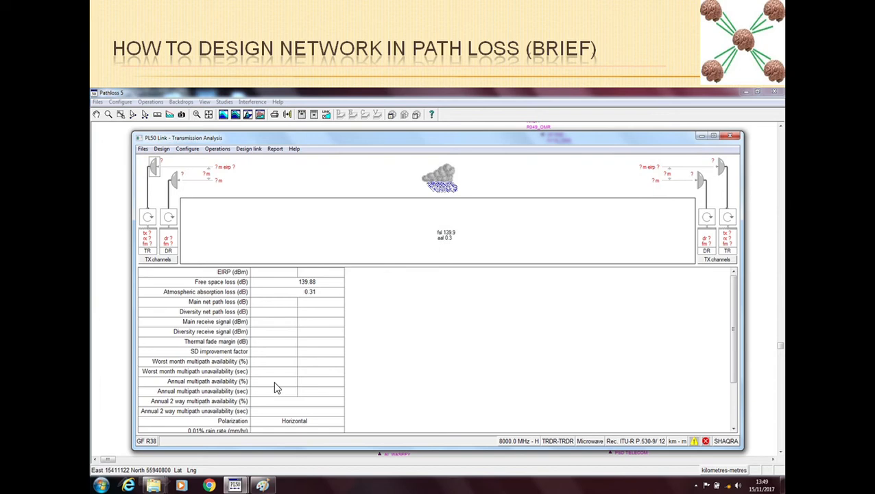
{"action": "mouse_move", "coordinate": [336, 351]}
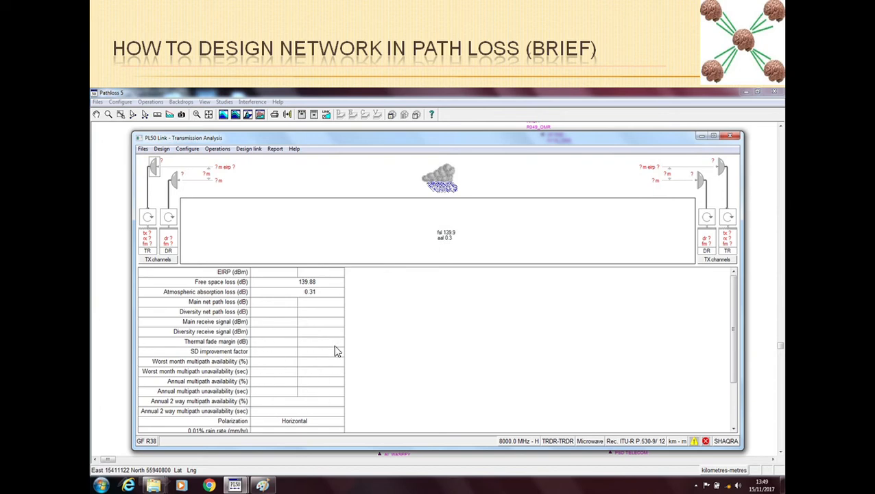
{"action": "mouse_move", "coordinate": [329, 195]}
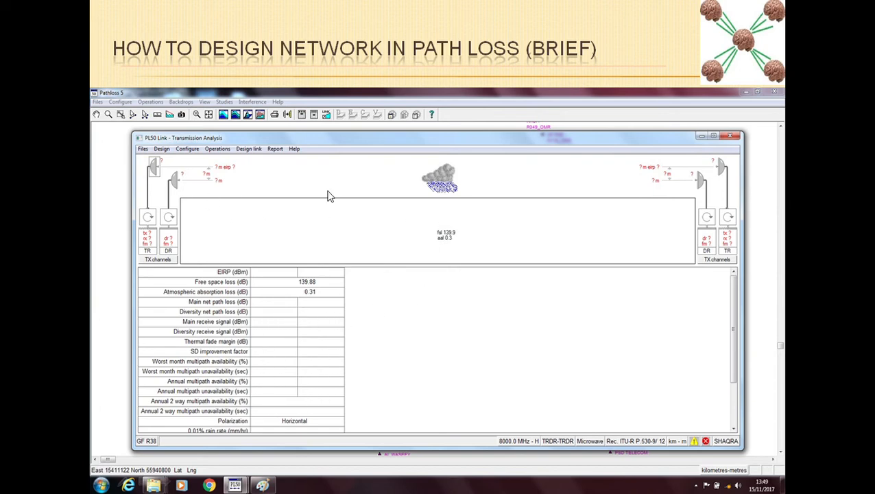
{"action": "mouse_move", "coordinate": [345, 380]}
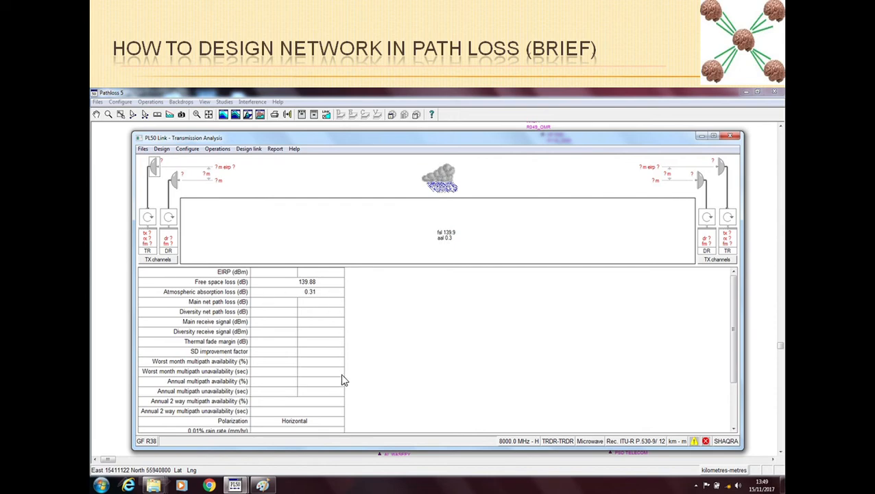
{"action": "mouse_move", "coordinate": [349, 335]}
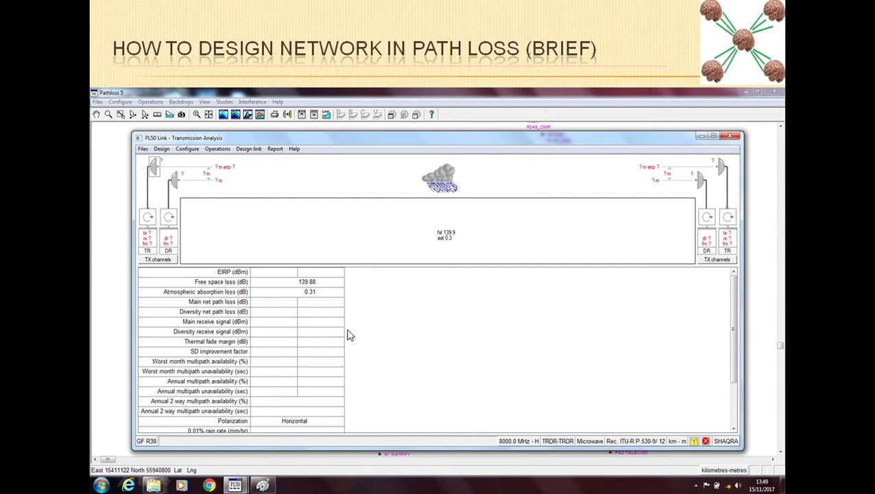
{"action": "mouse_move", "coordinate": [318, 358]}
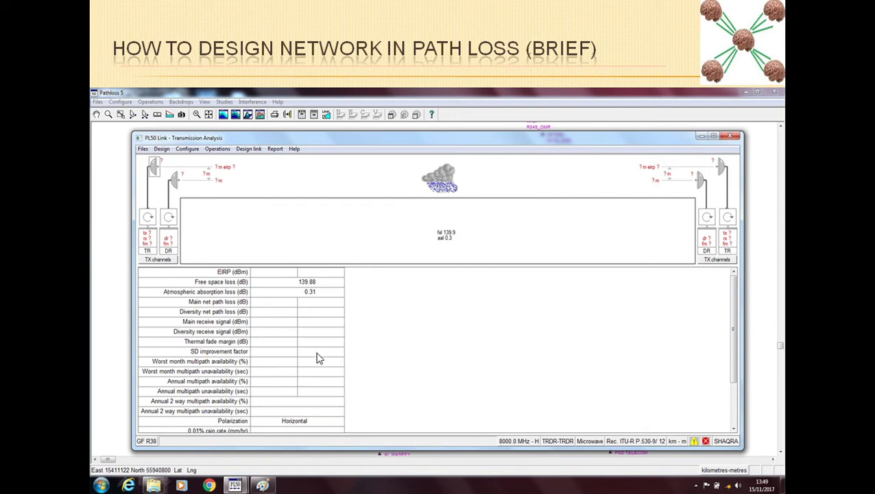
{"action": "mouse_move", "coordinate": [317, 362]}
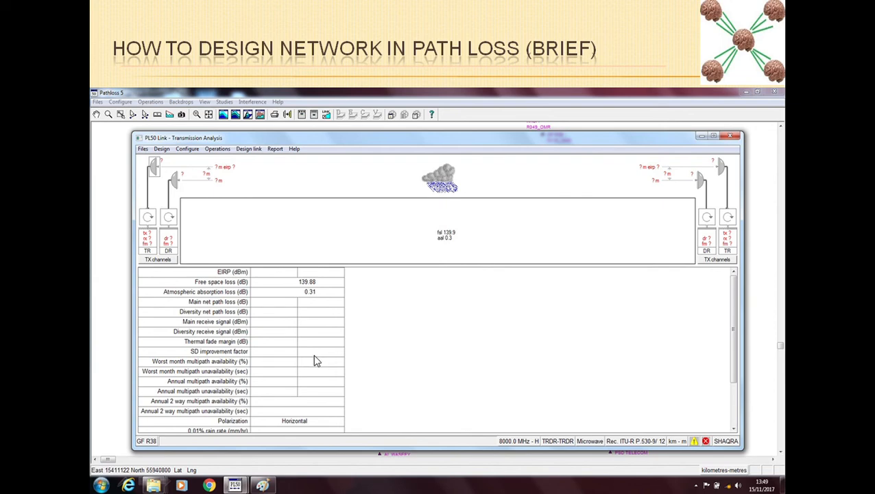
{"action": "mouse_move", "coordinate": [392, 324]}
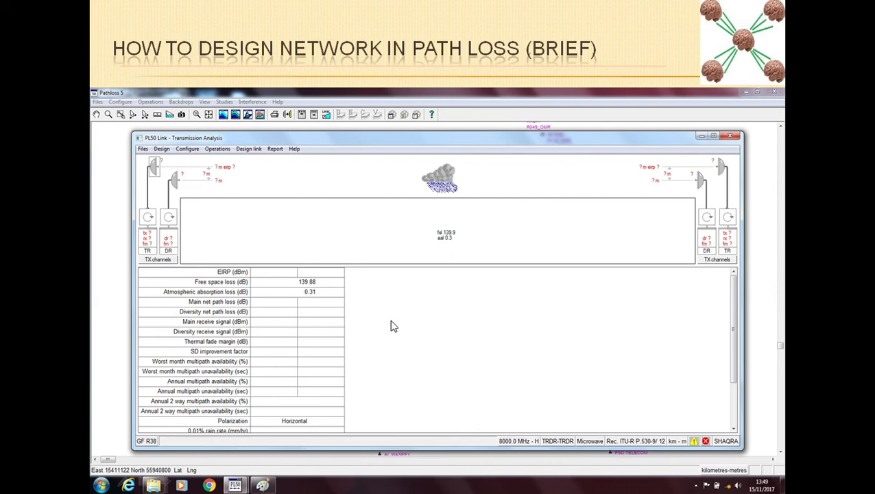
Step: Display the link's multipath-reflections terrain profile with the Design module list over it
{"action": "left_click", "coordinate": [162, 145]}
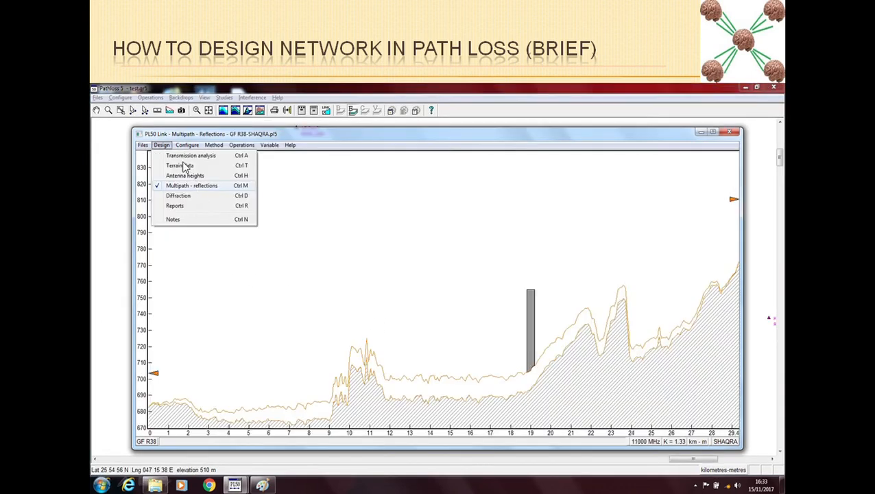
{"action": "mouse_move", "coordinate": [167, 192]}
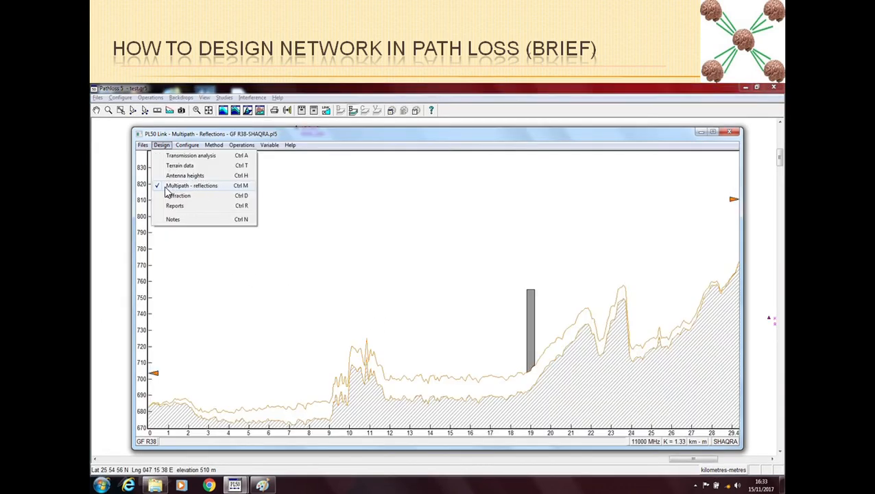
{"action": "mouse_move", "coordinate": [724, 211]}
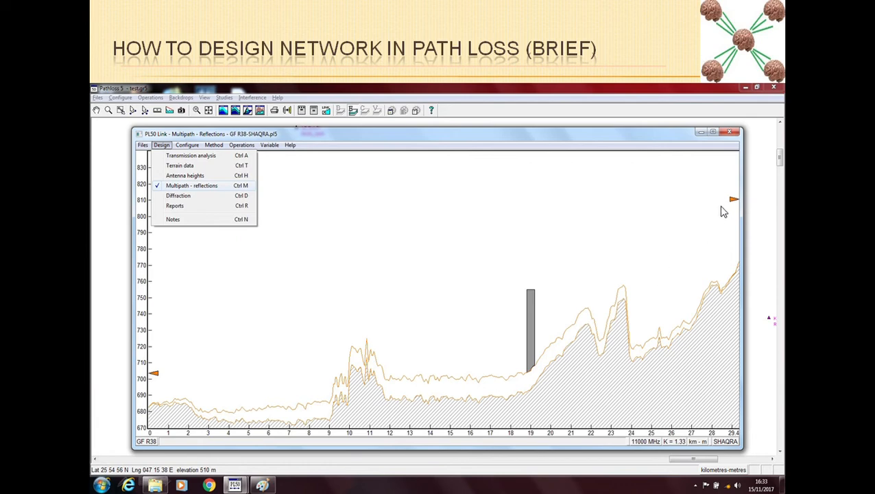
{"action": "mouse_move", "coordinate": [517, 244]}
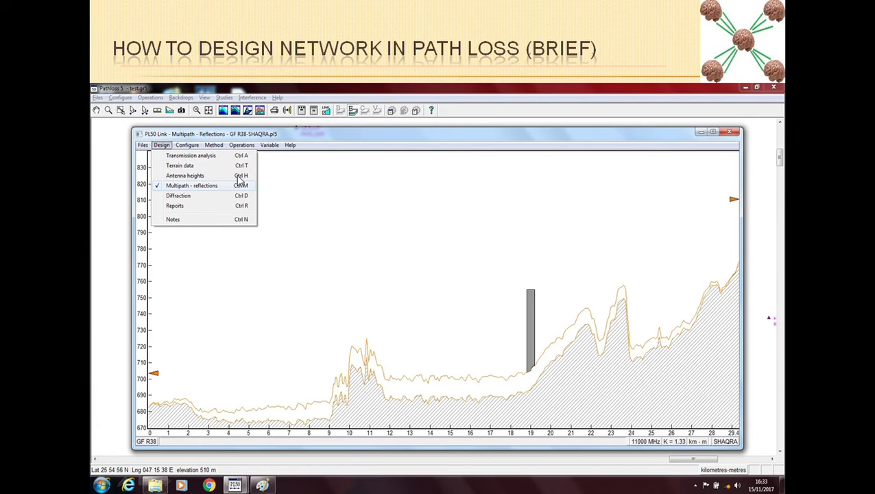
{"action": "mouse_move", "coordinate": [162, 184]}
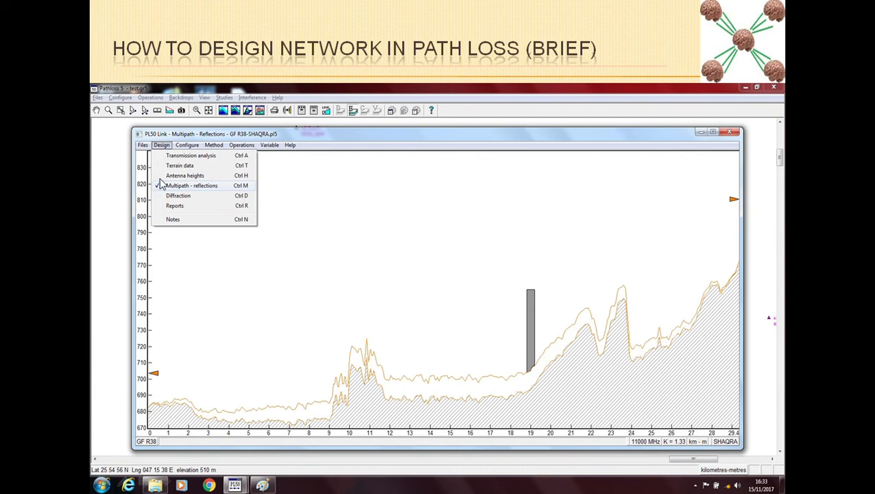
{"action": "mouse_move", "coordinate": [198, 185]}
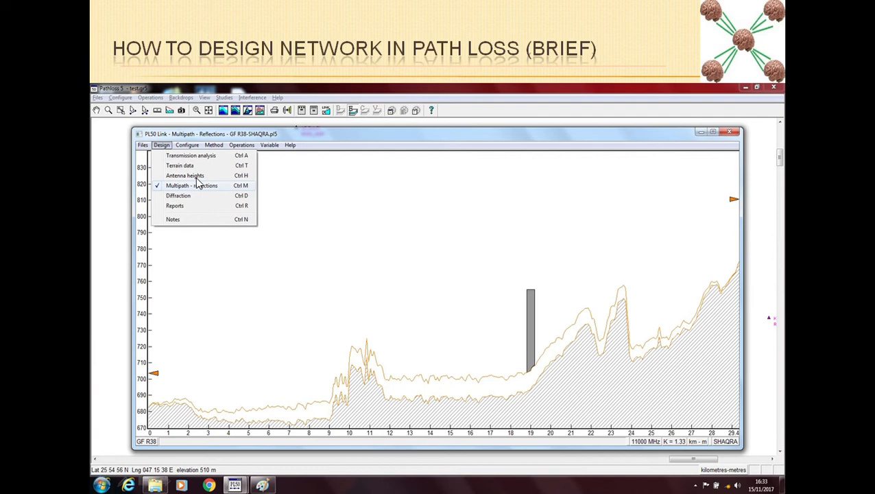
{"action": "mouse_move", "coordinate": [199, 183]}
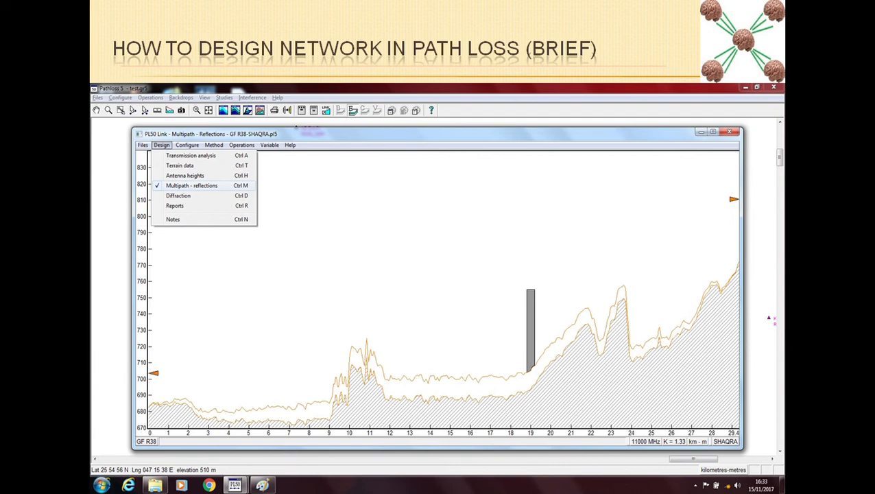
{"action": "mouse_move", "coordinate": [244, 178]}
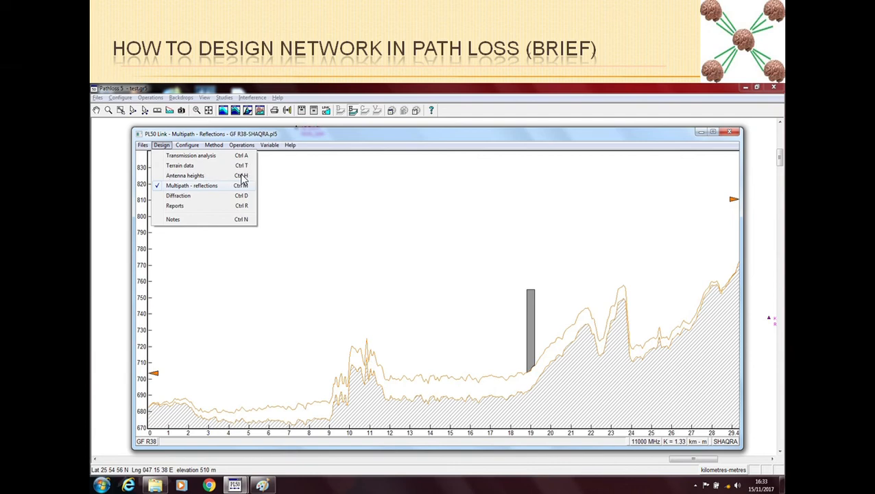
{"action": "mouse_move", "coordinate": [184, 179]}
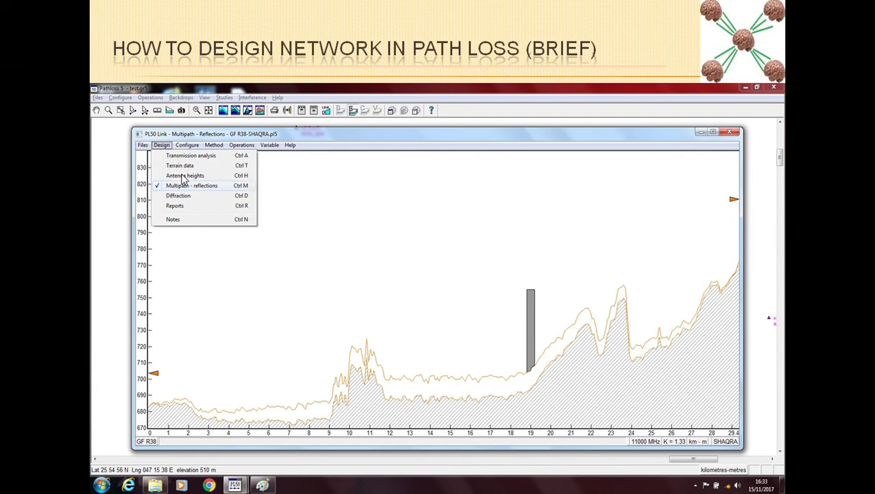
{"action": "mouse_move", "coordinate": [179, 199]}
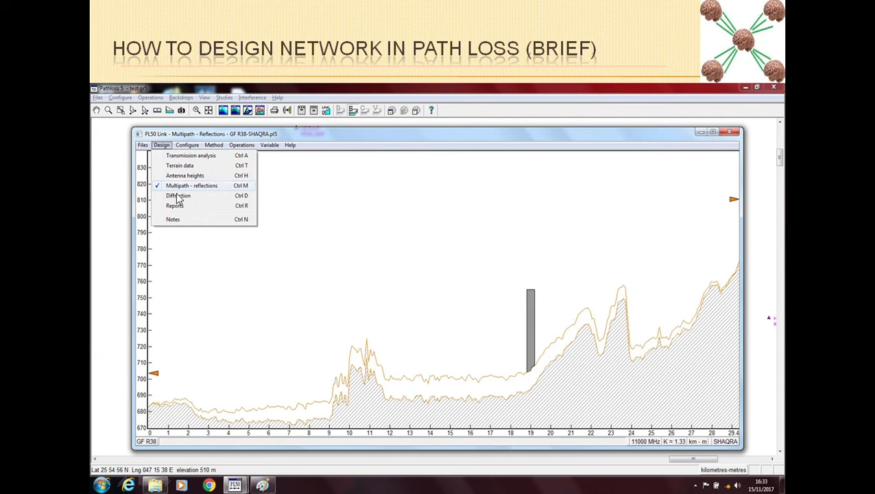
{"action": "mouse_move", "coordinate": [144, 199]}
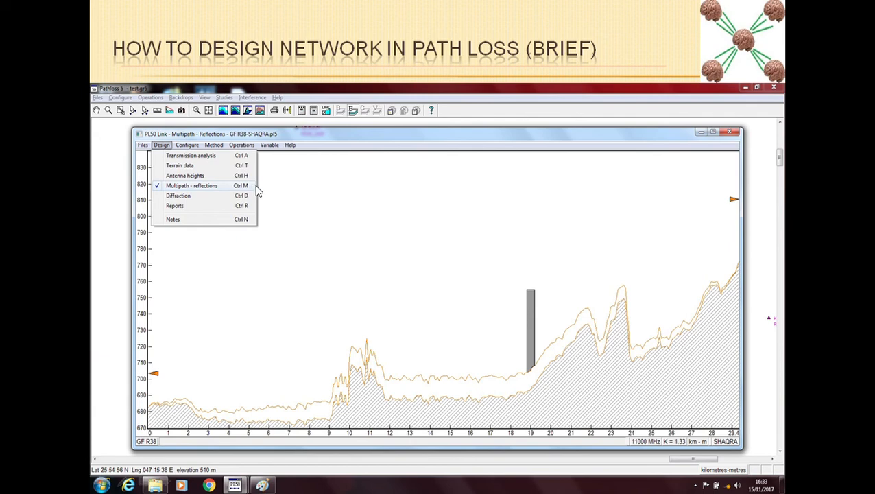
{"action": "mouse_move", "coordinate": [233, 189]}
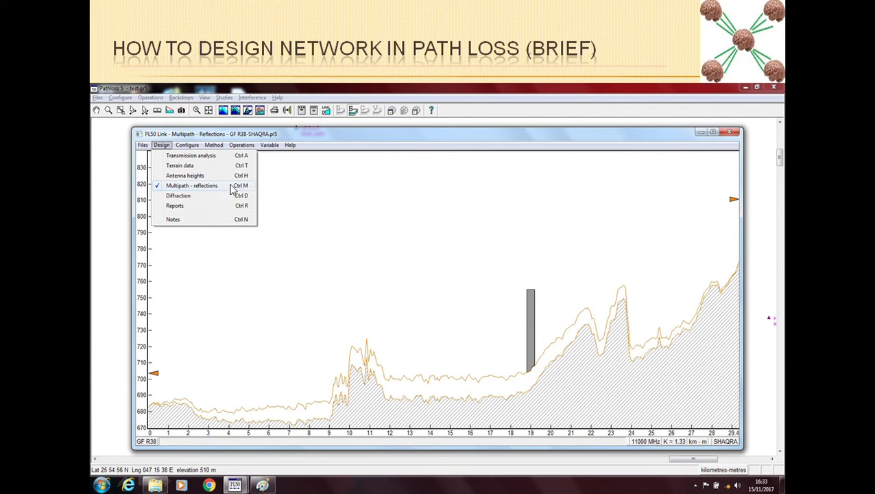
{"action": "mouse_move", "coordinate": [189, 194]}
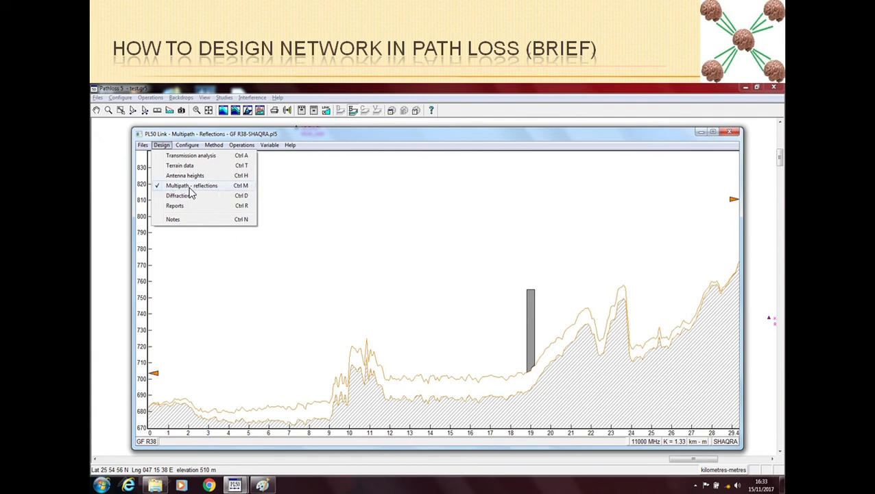
{"action": "mouse_move", "coordinate": [203, 176]}
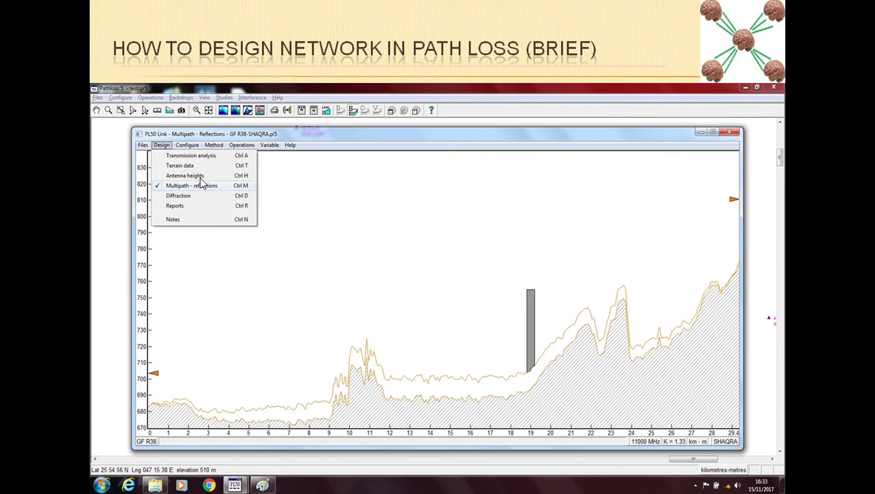
{"action": "mouse_move", "coordinate": [307, 221]}
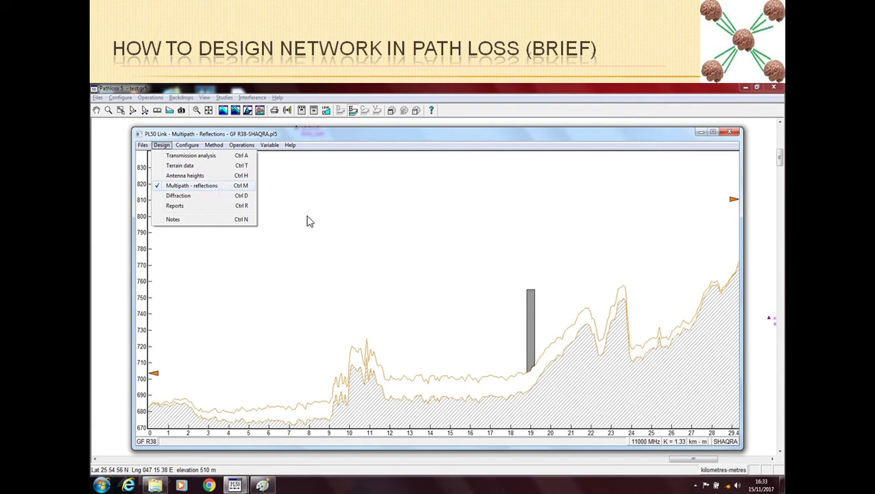
{"action": "mouse_move", "coordinate": [195, 170]}
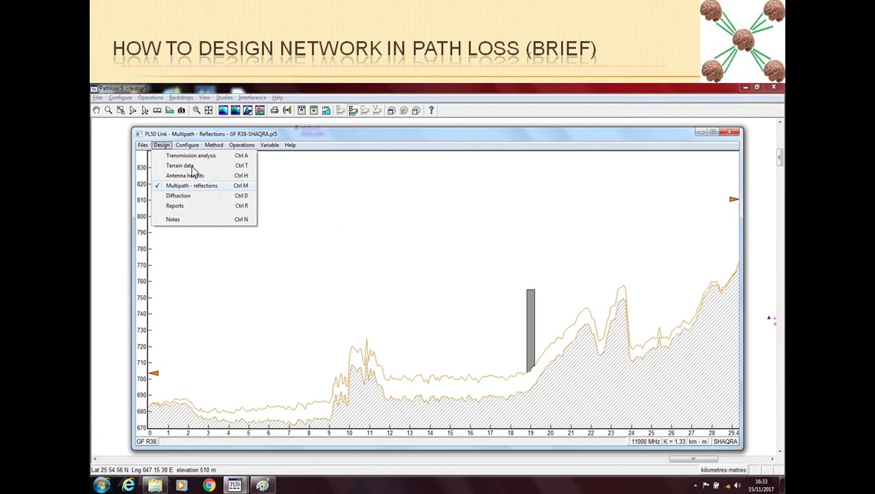
{"action": "mouse_move", "coordinate": [176, 190]}
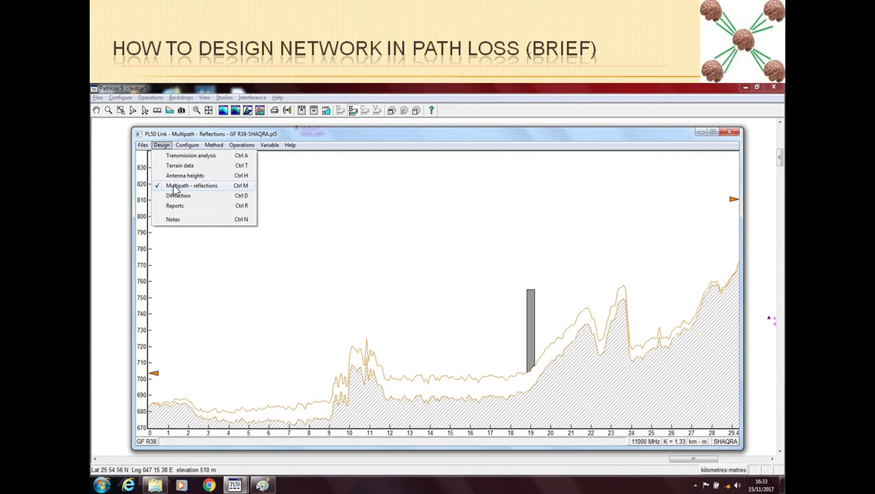
{"action": "mouse_move", "coordinate": [236, 161]}
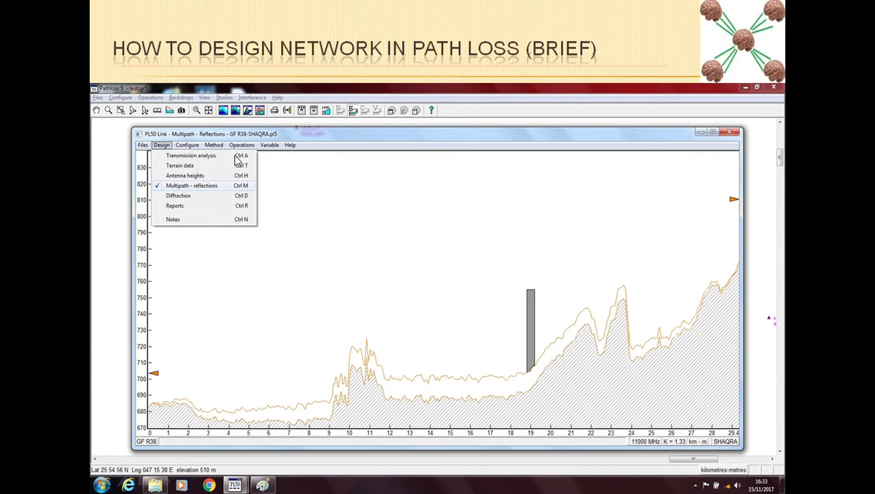
{"action": "mouse_move", "coordinate": [223, 181]}
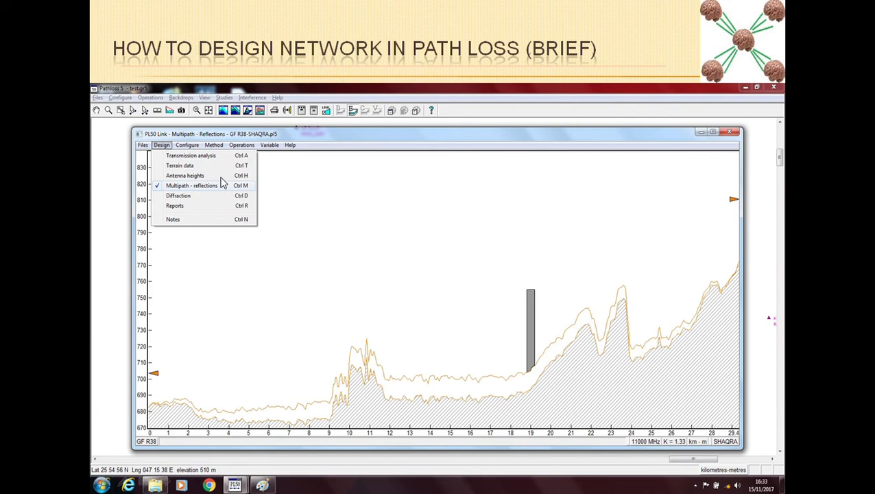
{"action": "mouse_move", "coordinate": [236, 177]}
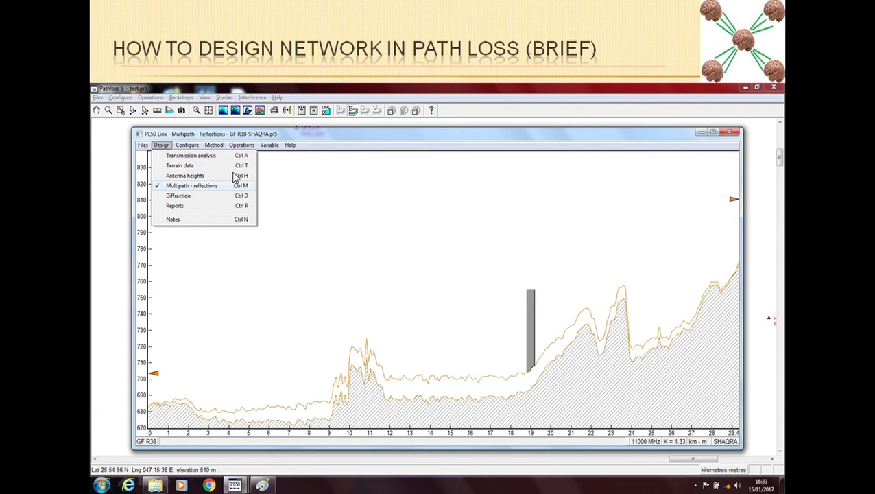
{"action": "mouse_move", "coordinate": [173, 185]}
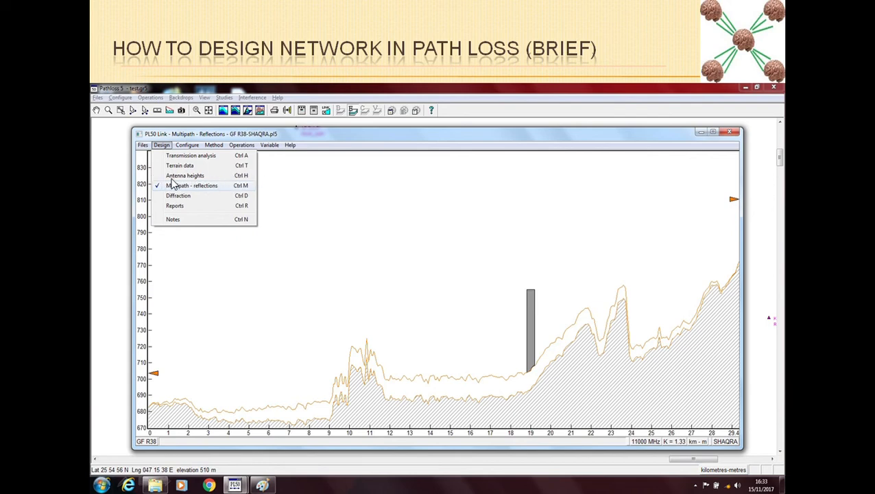
{"action": "mouse_move", "coordinate": [222, 180]}
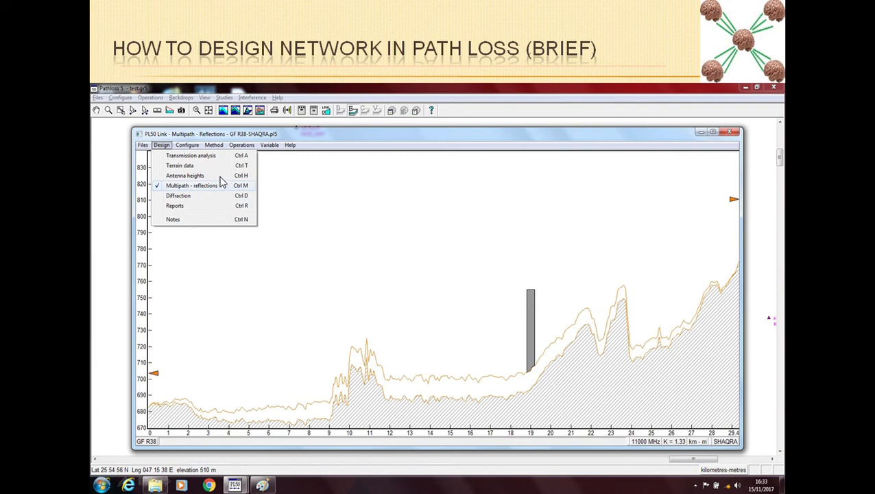
{"action": "mouse_move", "coordinate": [194, 189]}
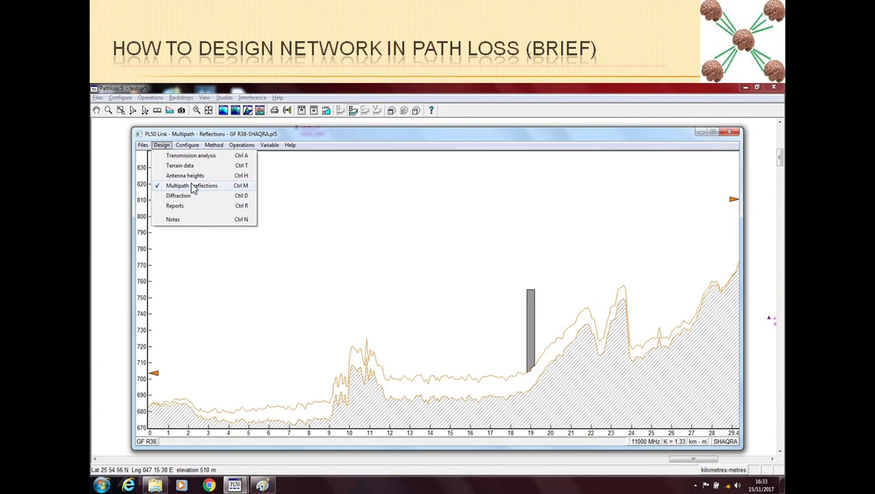
{"action": "mouse_move", "coordinate": [191, 175]}
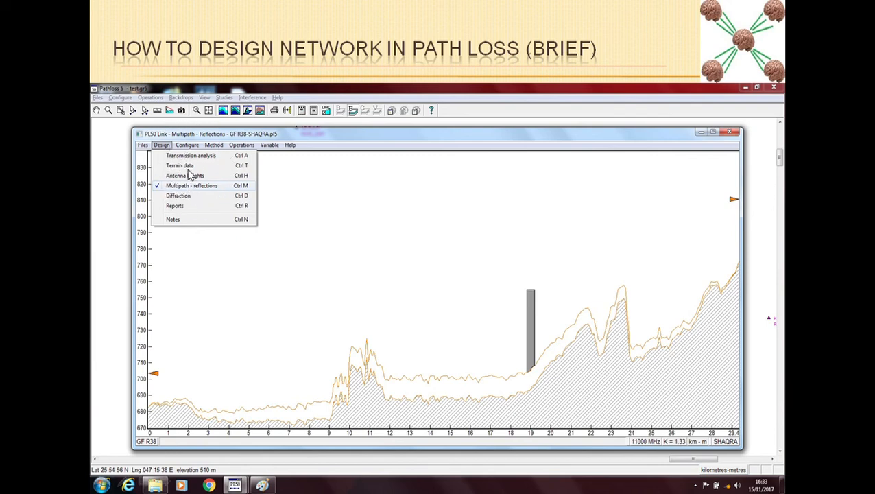
{"action": "mouse_move", "coordinate": [267, 199]}
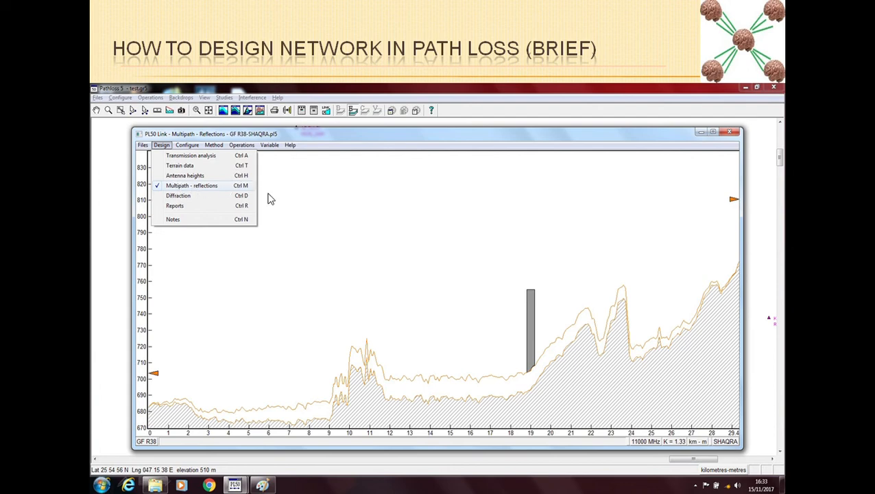
{"action": "mouse_move", "coordinate": [181, 200]}
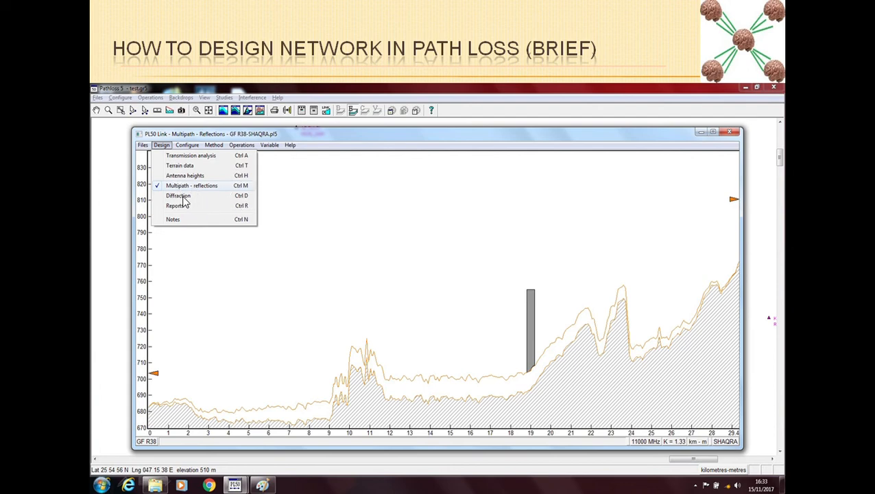
{"action": "mouse_move", "coordinate": [191, 227]}
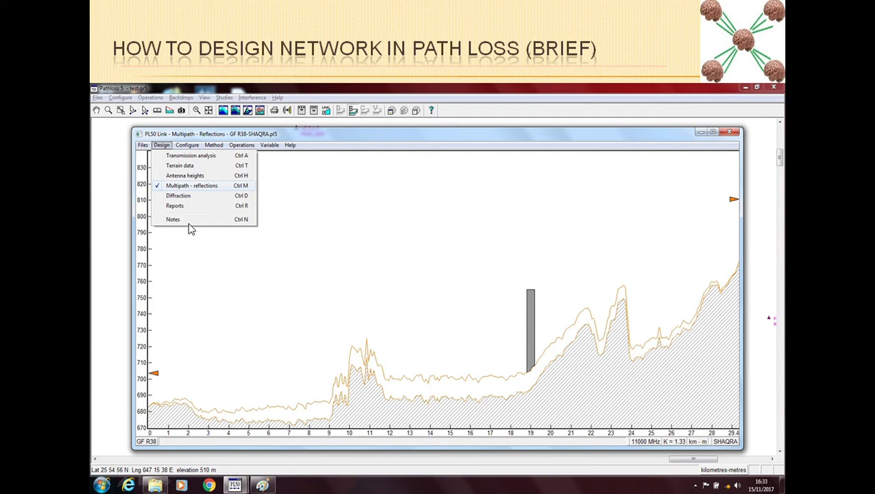
{"action": "mouse_move", "coordinate": [217, 225]}
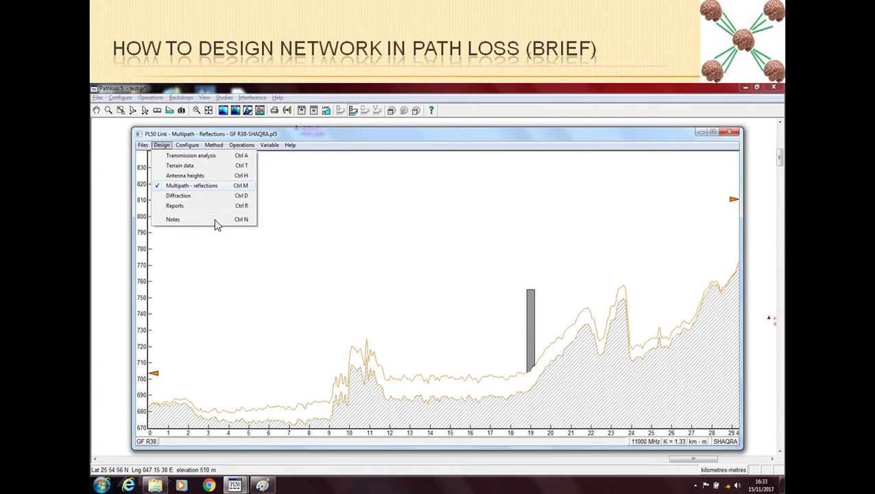
{"action": "mouse_move", "coordinate": [208, 218]}
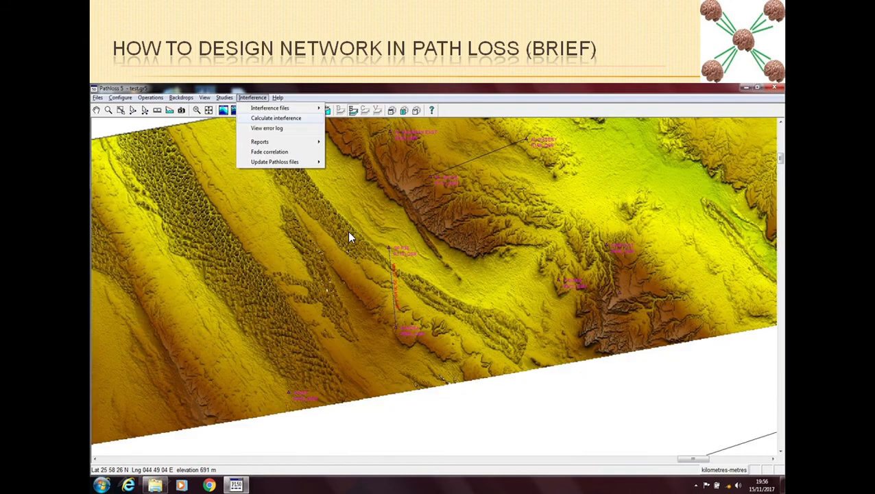
{"action": "mouse_move", "coordinate": [281, 198]}
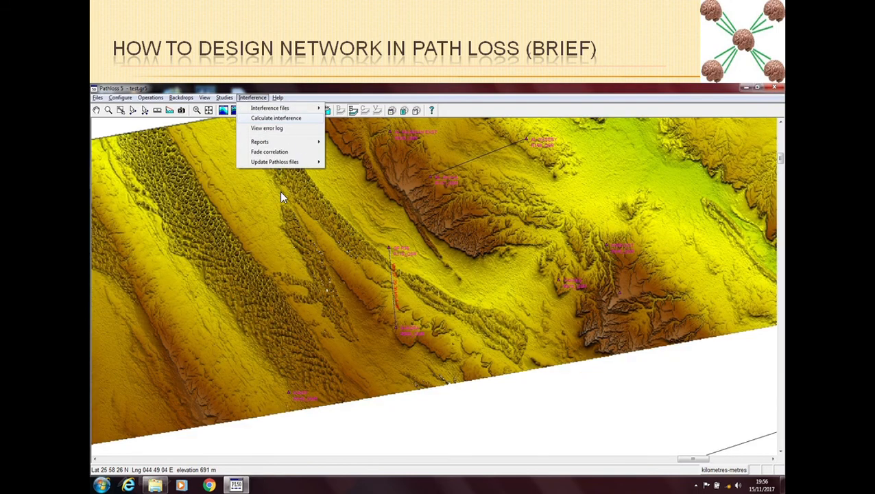
{"action": "mouse_move", "coordinate": [222, 241]}
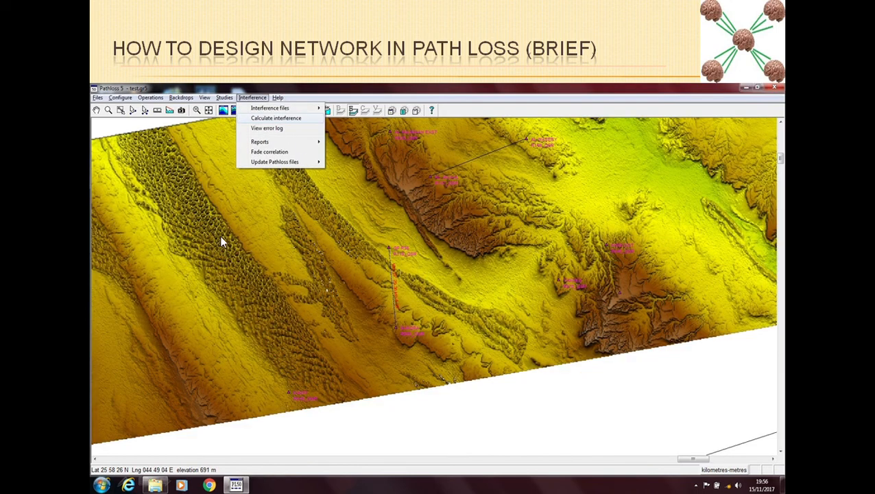
{"action": "mouse_move", "coordinate": [384, 248]}
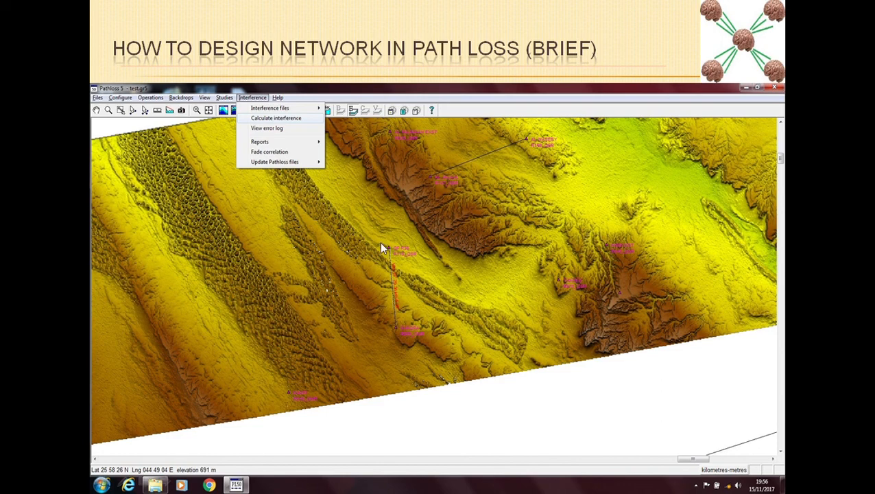
{"action": "mouse_move", "coordinate": [402, 357]}
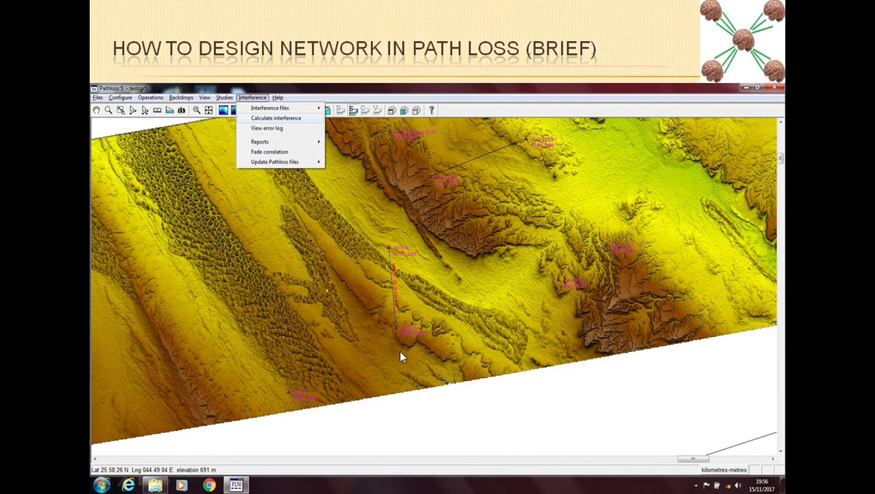
{"action": "mouse_move", "coordinate": [486, 233]}
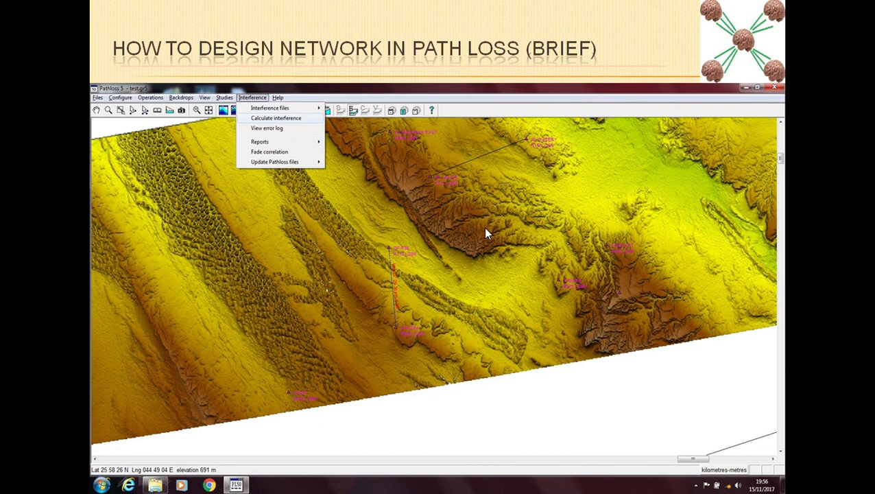
{"action": "mouse_move", "coordinate": [497, 233]}
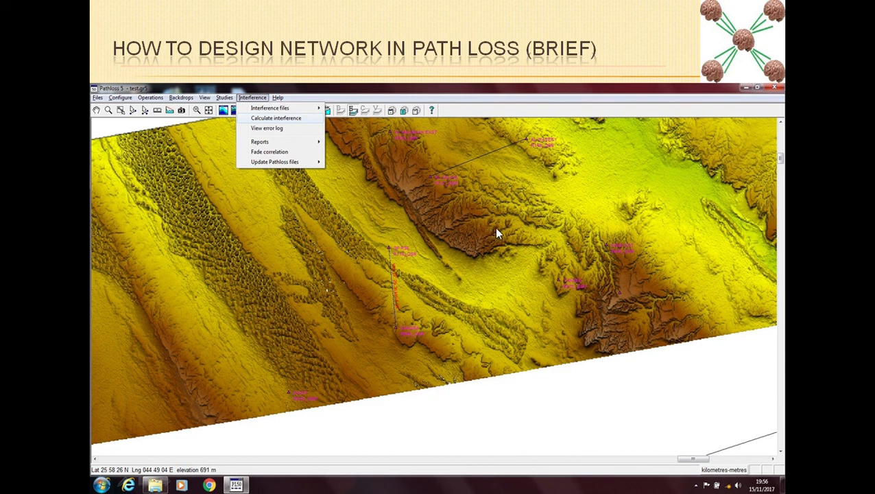
{"action": "mouse_move", "coordinate": [501, 233]}
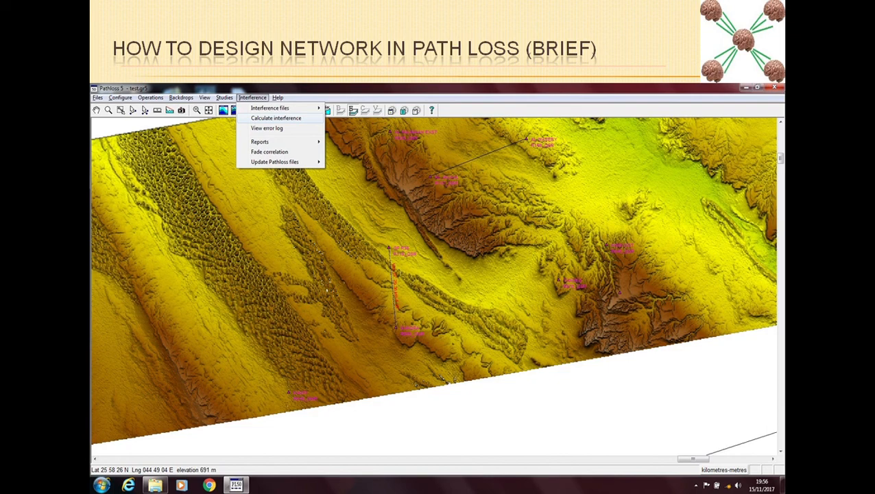
{"action": "mouse_move", "coordinate": [384, 137]}
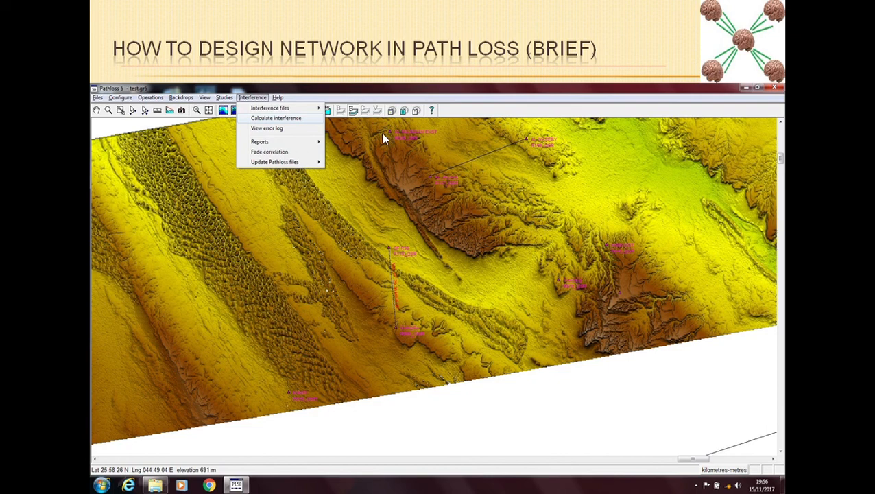
{"action": "mouse_move", "coordinate": [432, 250]}
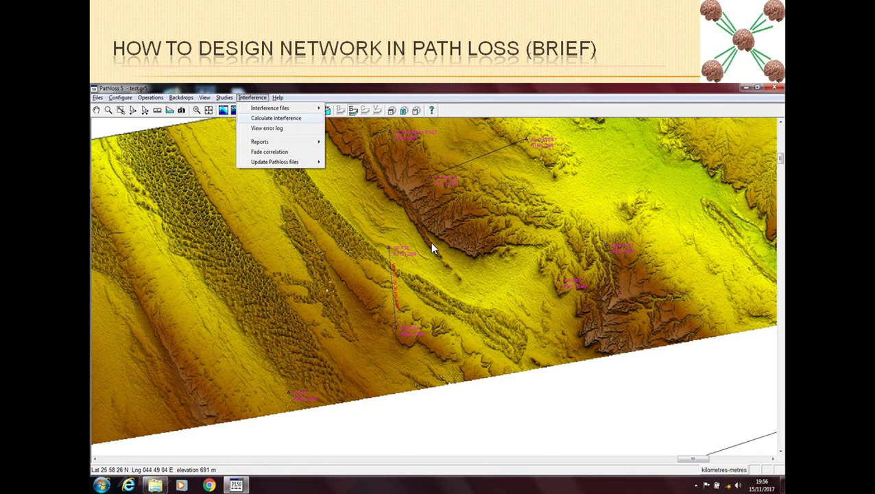
{"action": "mouse_move", "coordinate": [520, 241]}
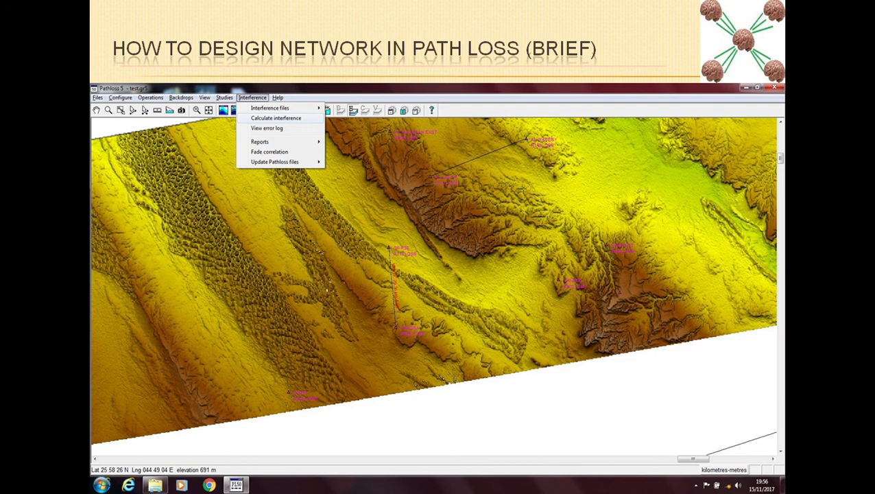
{"action": "mouse_move", "coordinate": [390, 137]}
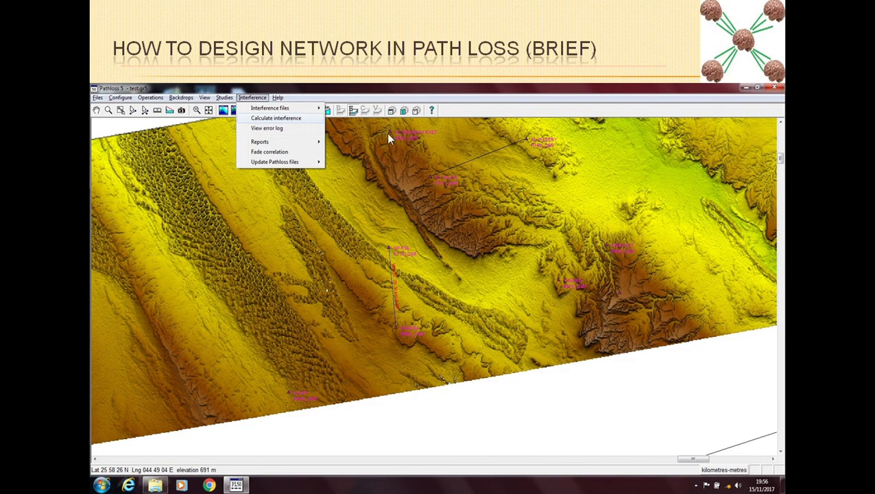
{"action": "mouse_move", "coordinate": [466, 269]}
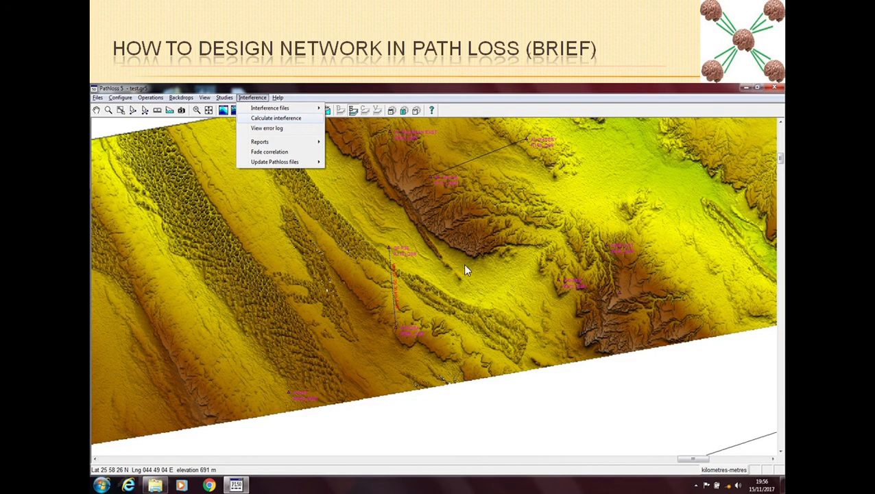
{"action": "mouse_move", "coordinate": [286, 286]}
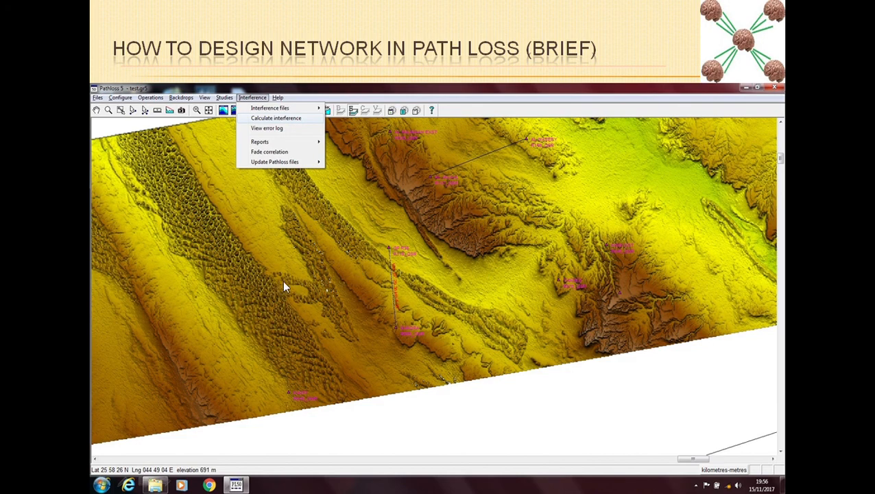
{"action": "mouse_move", "coordinate": [373, 359]}
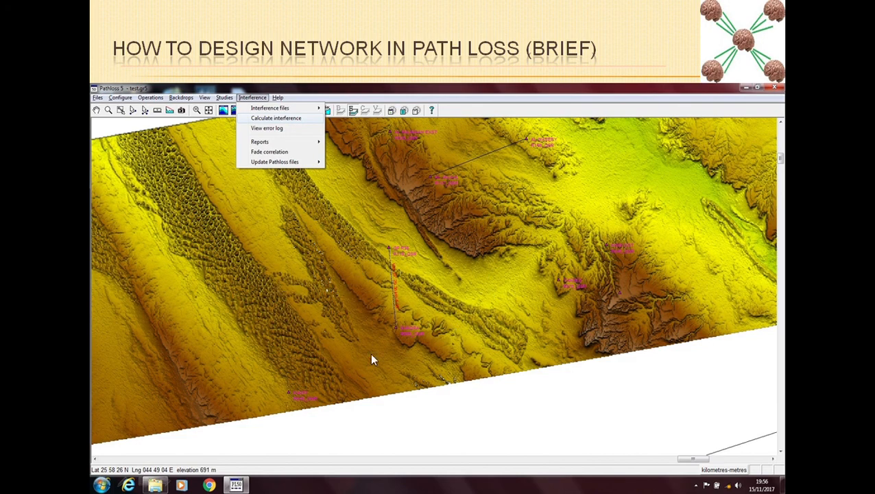
{"action": "mouse_move", "coordinate": [356, 266]}
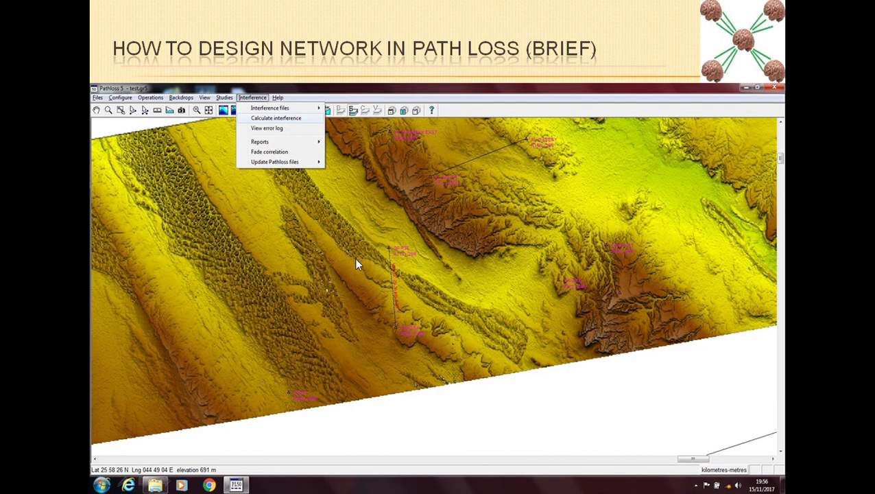